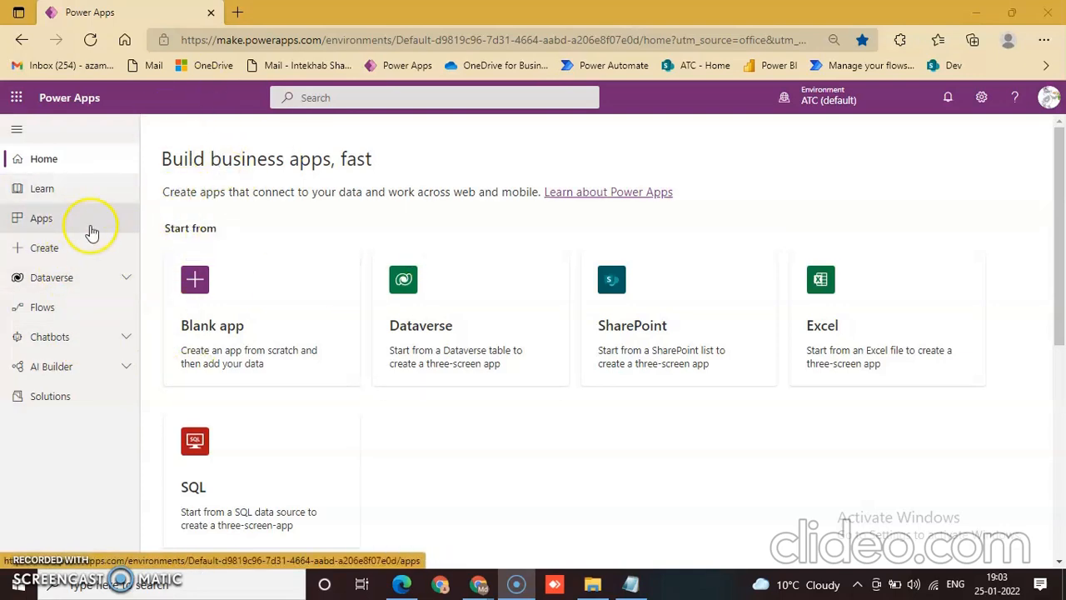
- Select the MyFirst_Portal app, show its Portal settings pane and go to Authentication settings
click(40, 216)
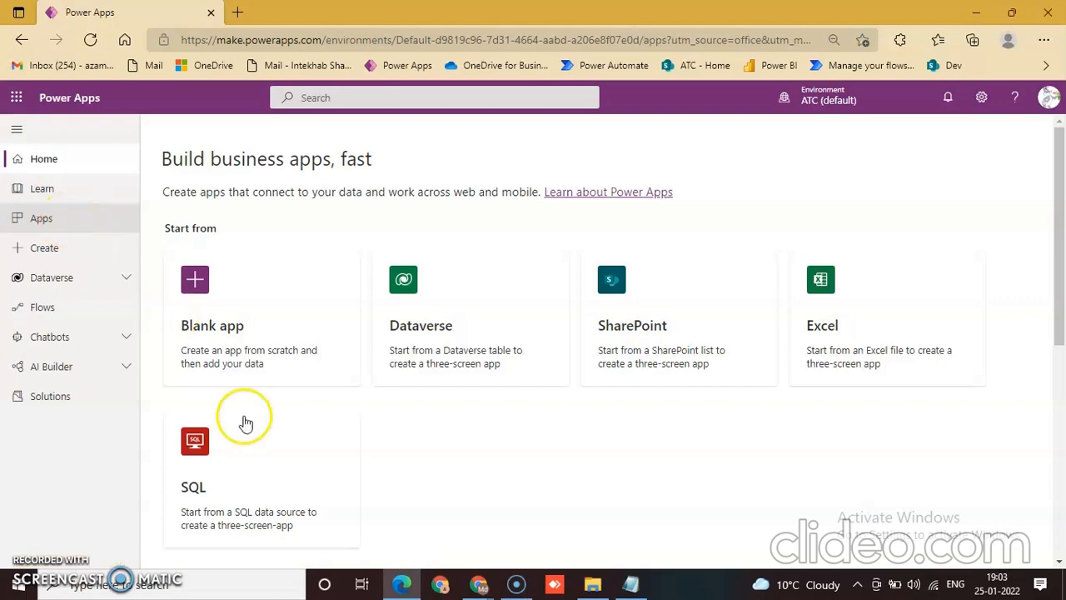
click(40, 217)
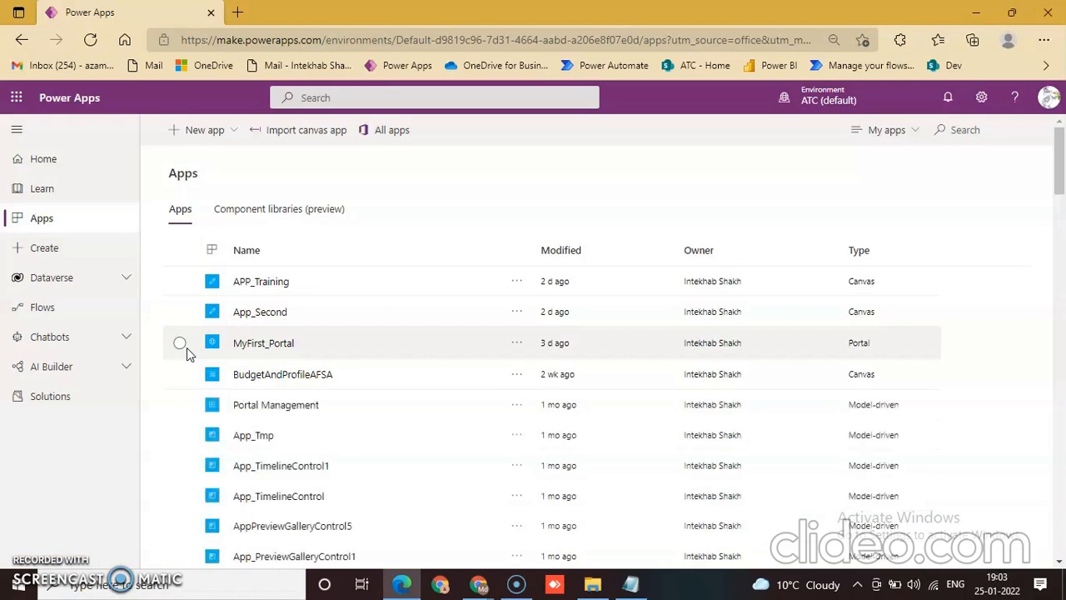
click(180, 343)
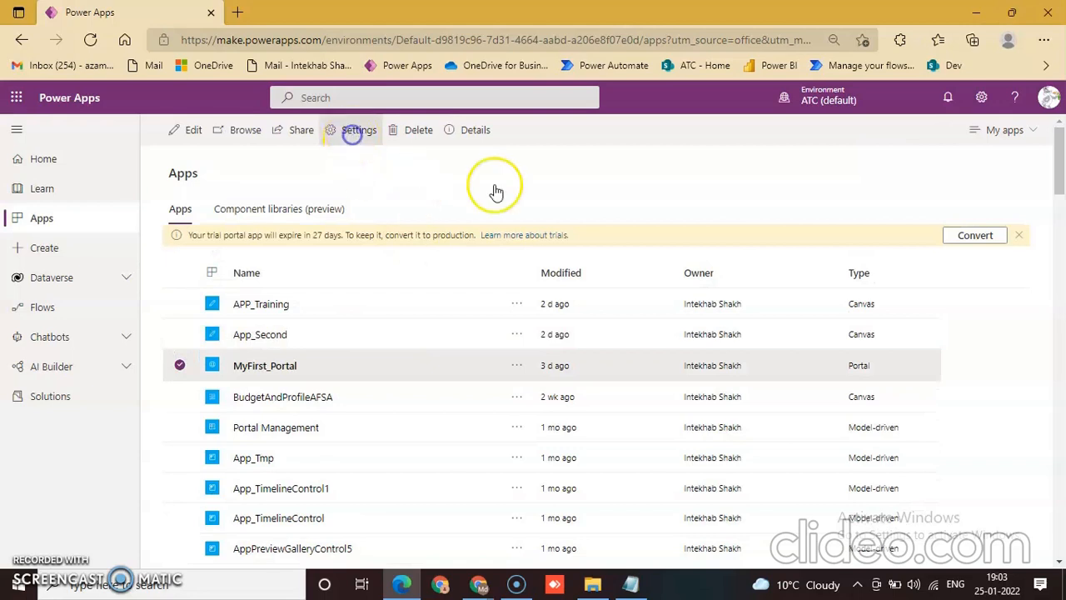
click(358, 130)
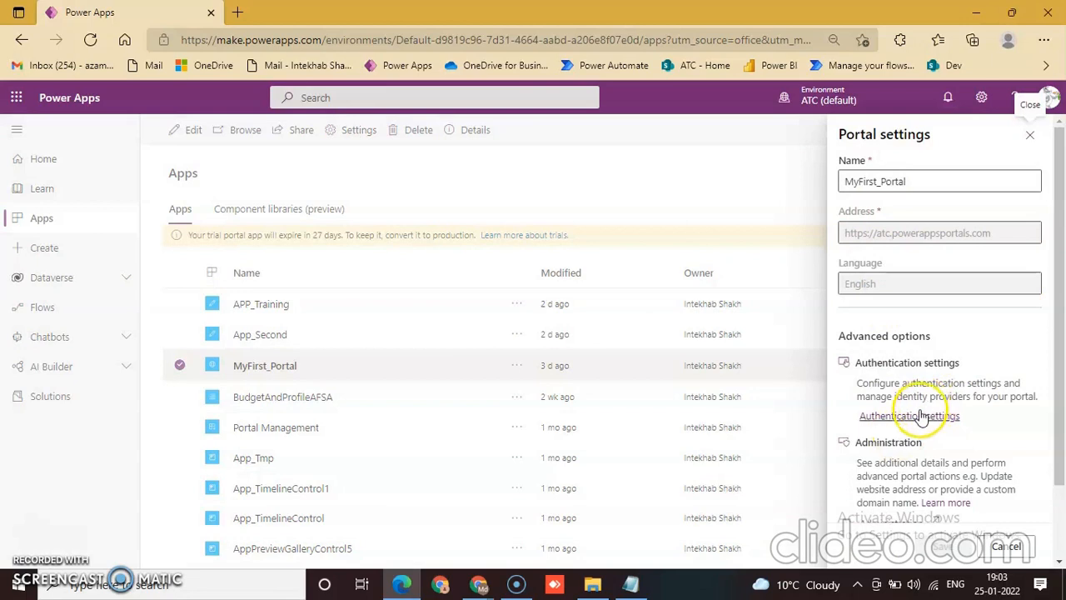
click(910, 417)
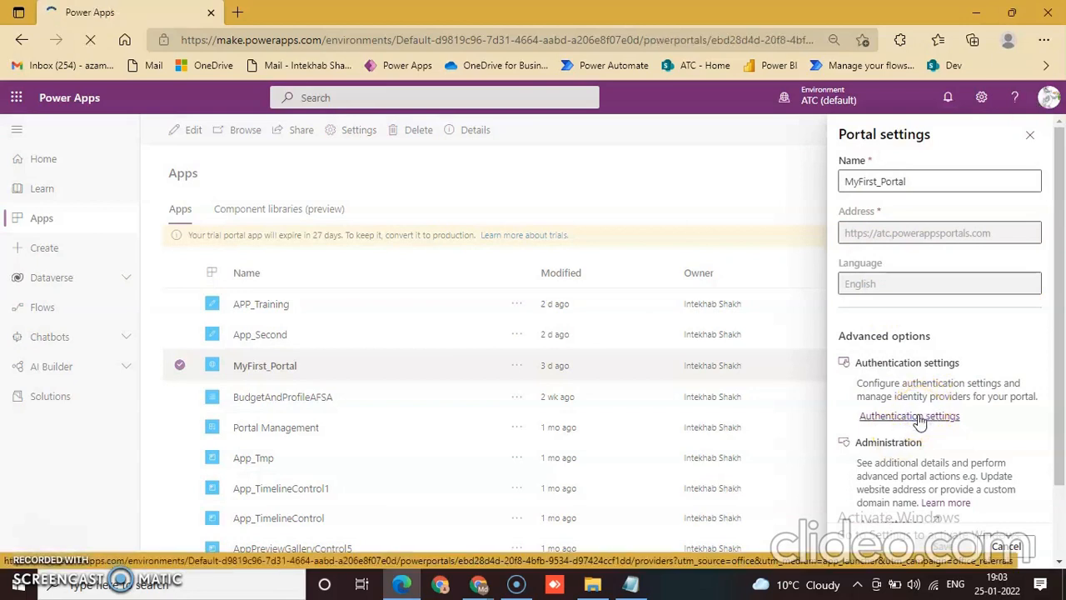
- Add an Other login provider using OpenID Connect, named 'Contoso OpenID Connect'
click(909, 416)
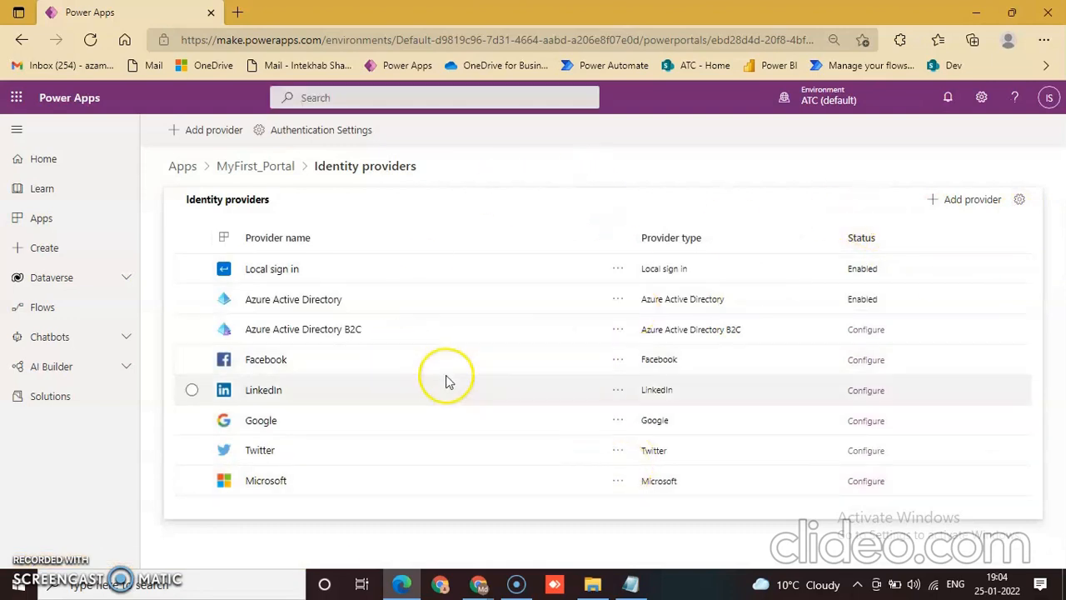
mouse_move(935, 201)
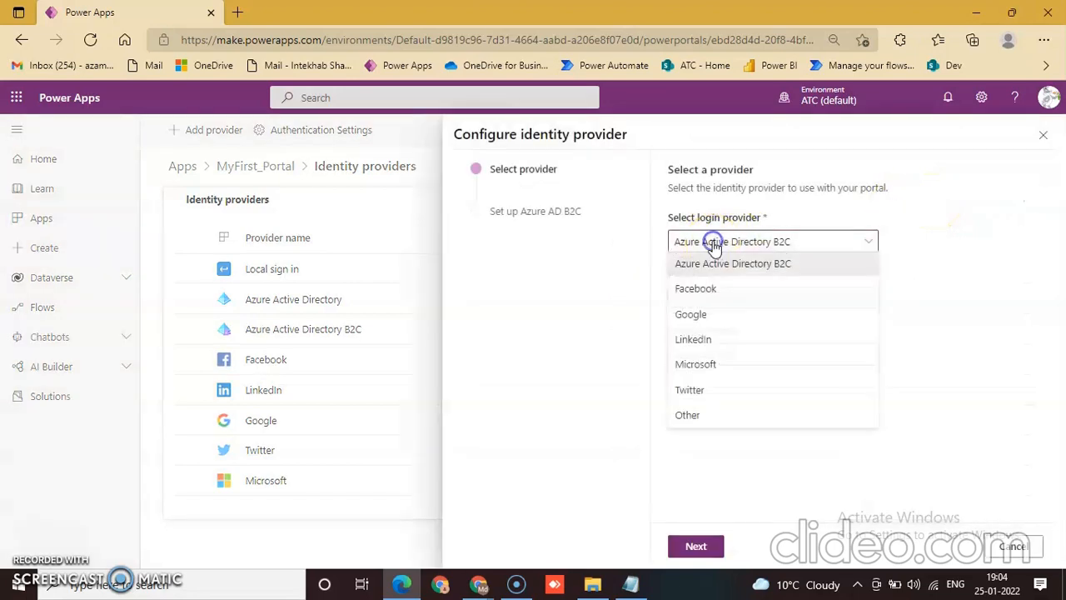
click(687, 415)
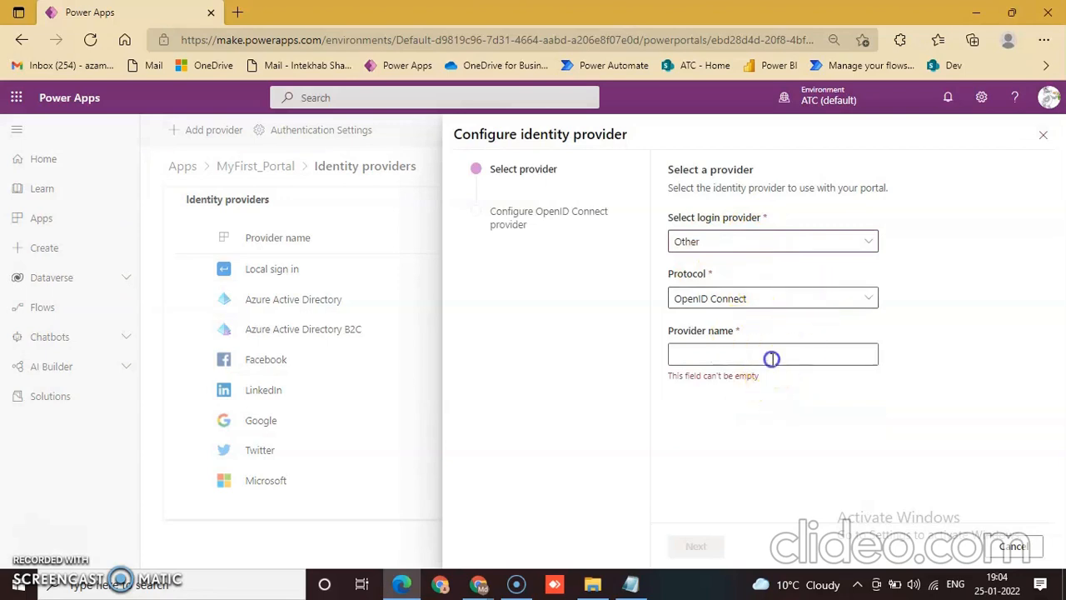
text(Contoso)
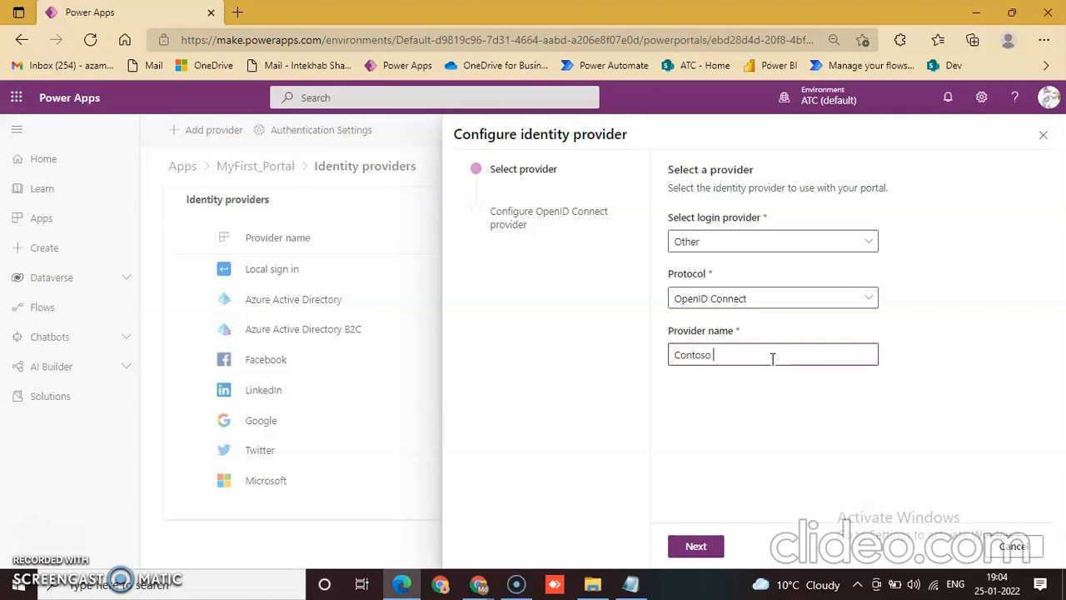
text(ID Connect)
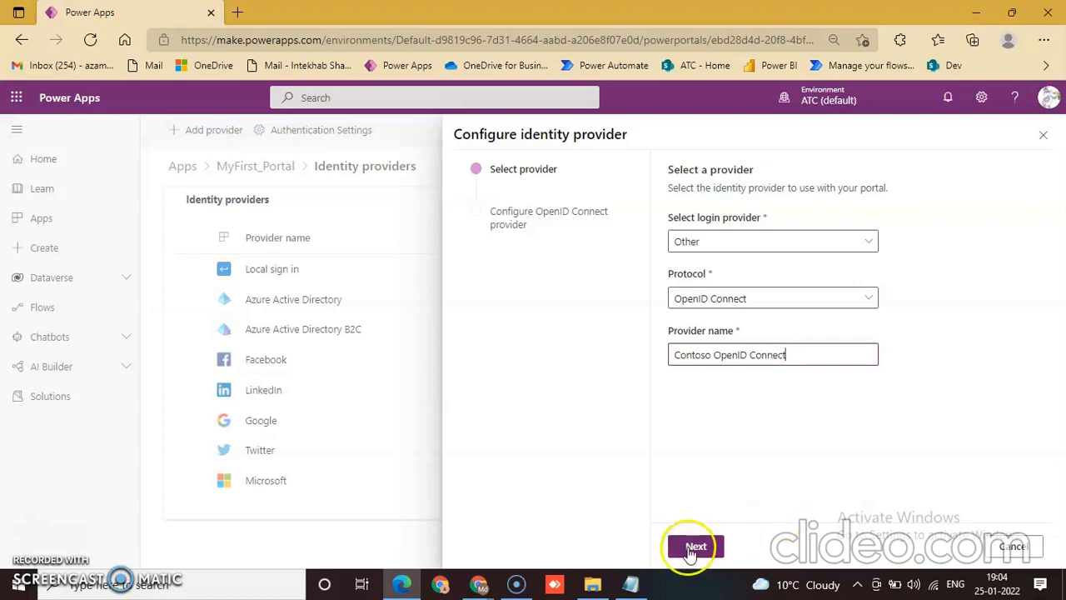
- Continue to the Configure OpenID Connect provider pane and review Reply URL, Authority and Client ID fields
click(697, 546)
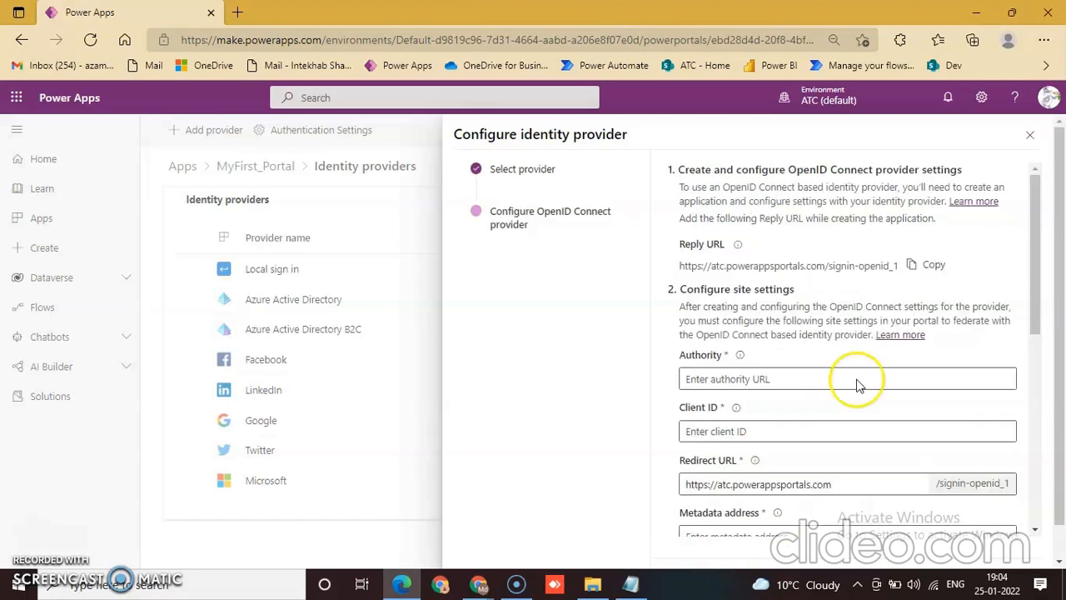
scroll(down, 3)
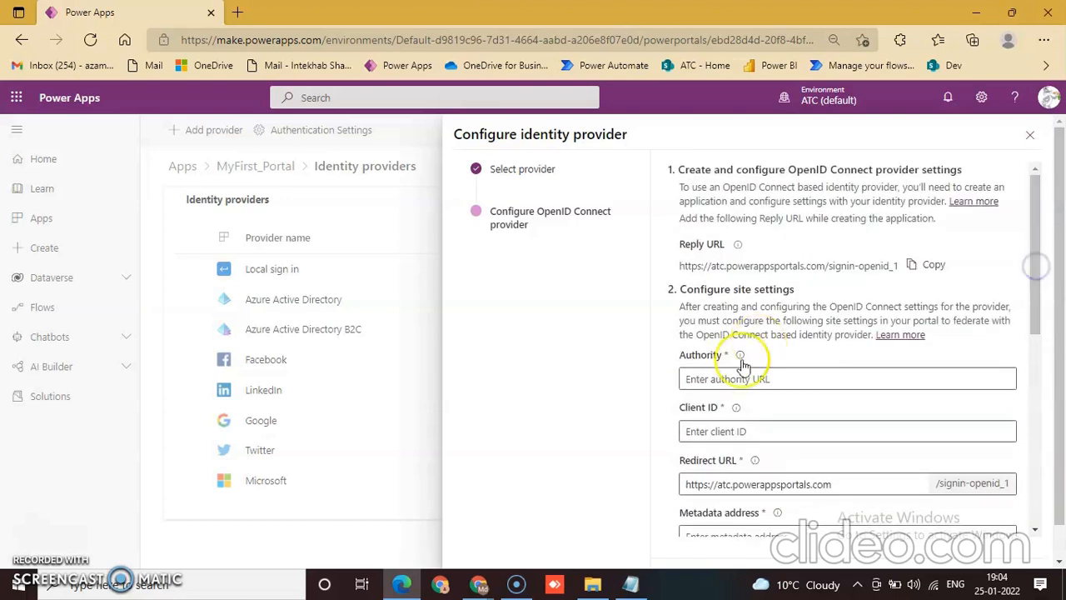
mouse_move(883, 253)
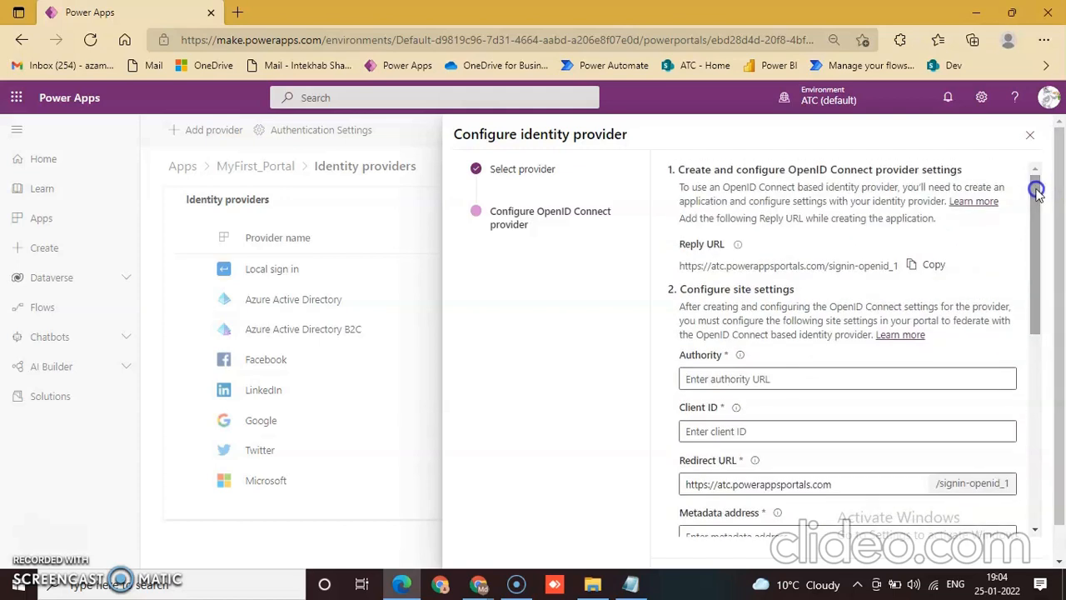
mouse_move(1033, 267)
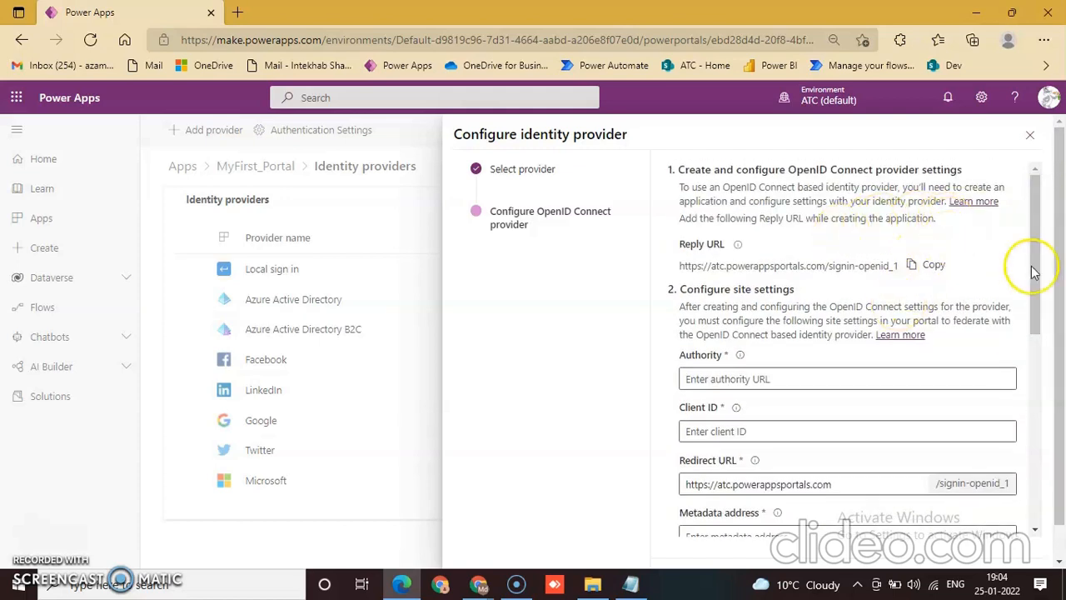
scroll(down, 3)
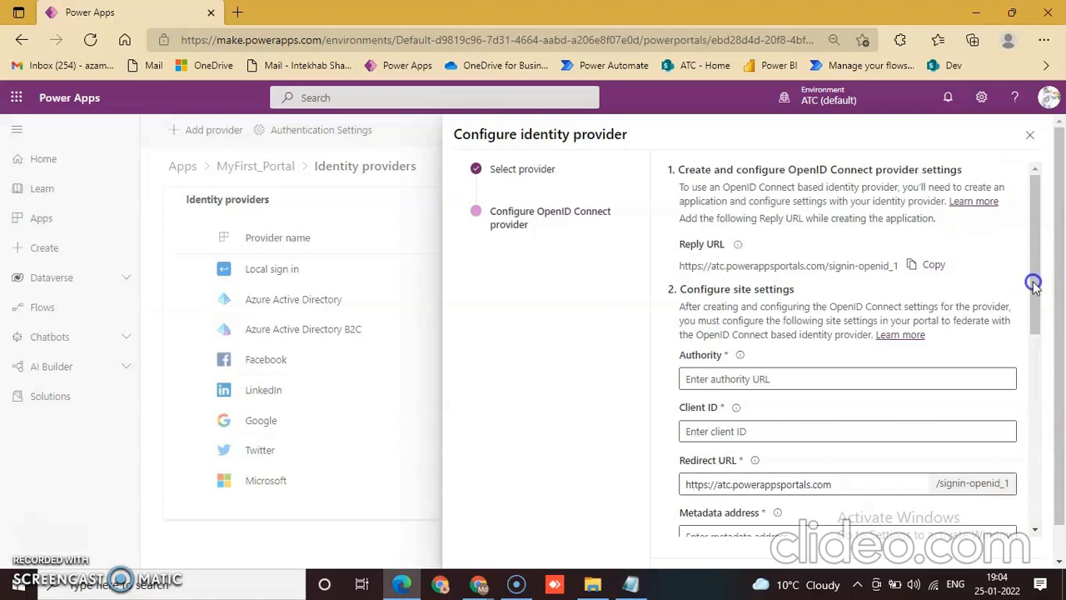
scroll(down, 3)
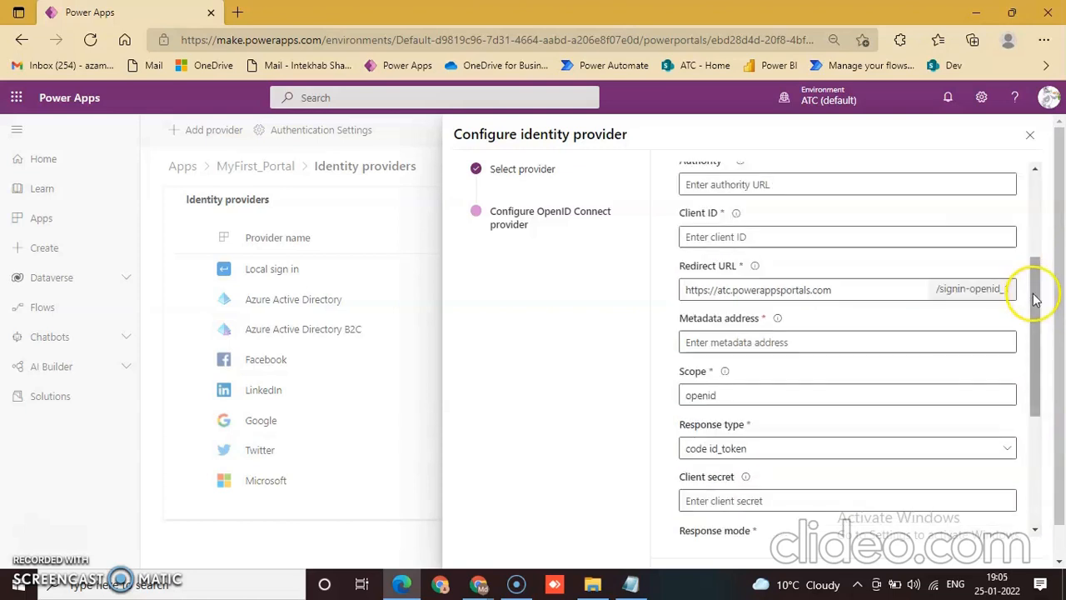
scroll(down, 3)
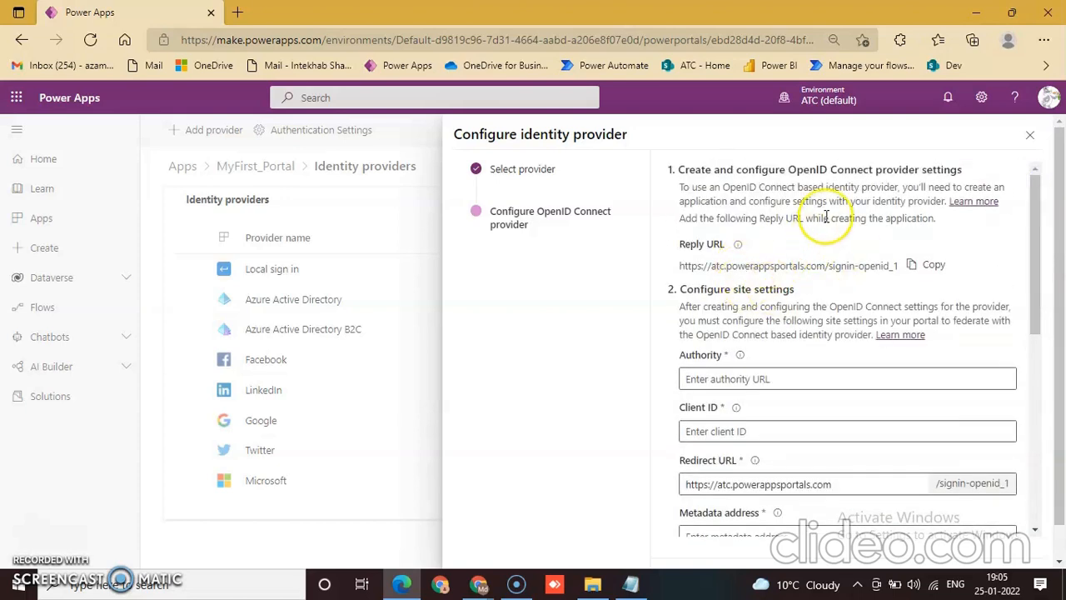
click(933, 265)
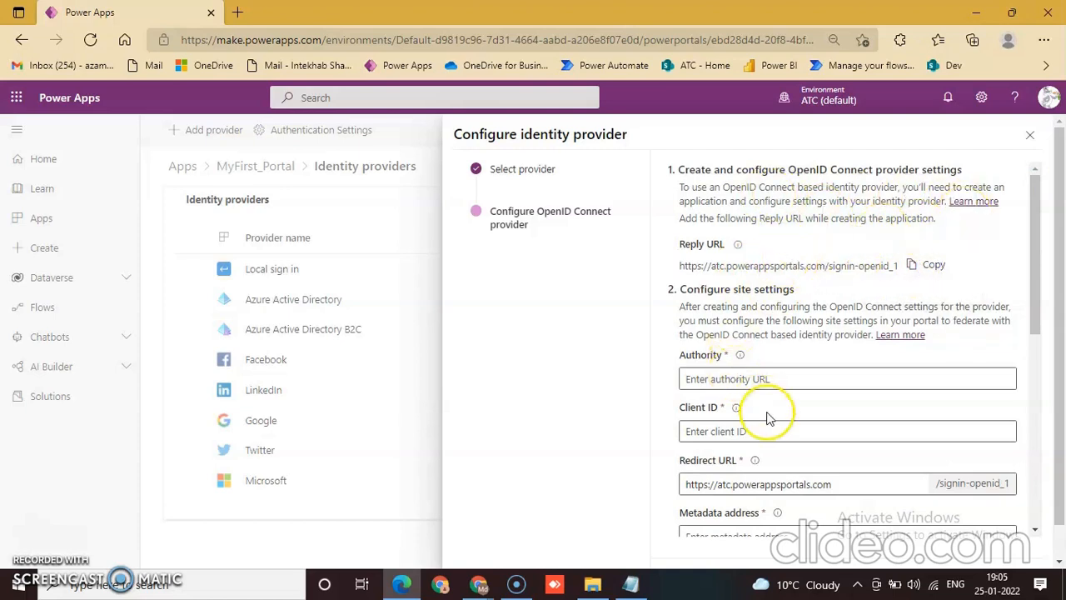
scroll(down, 3)
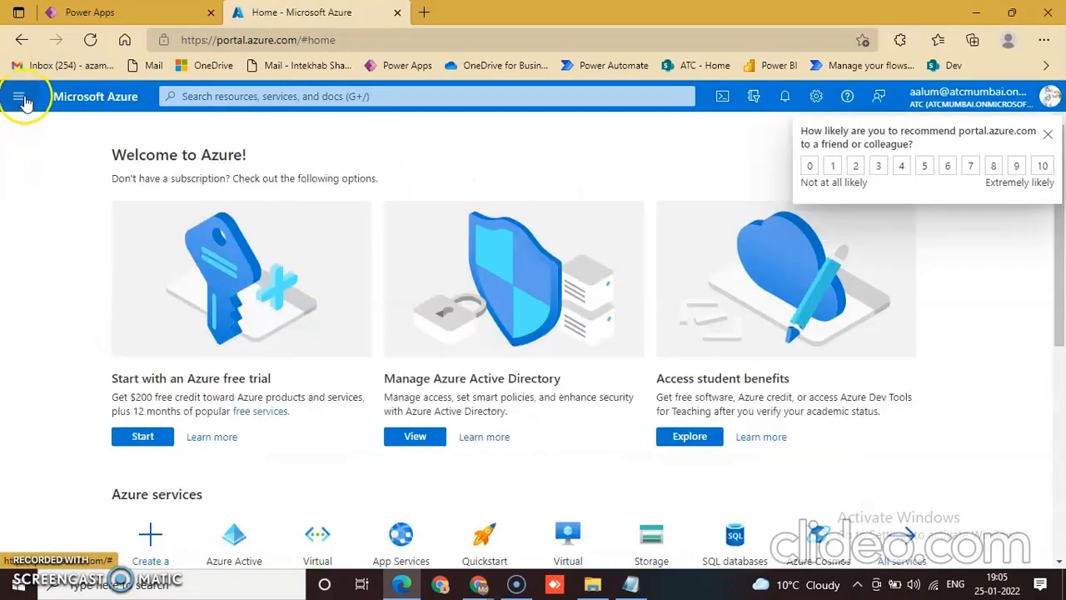
- From the Azure portal menu, go to Azure Active Directory and its App registrations
click(18, 95)
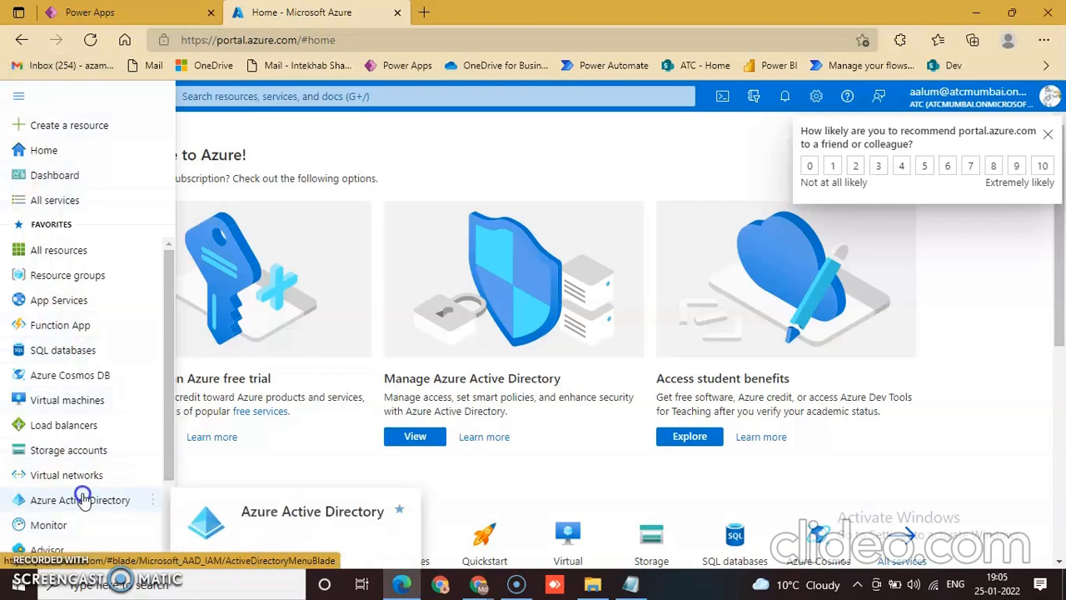
click(80, 500)
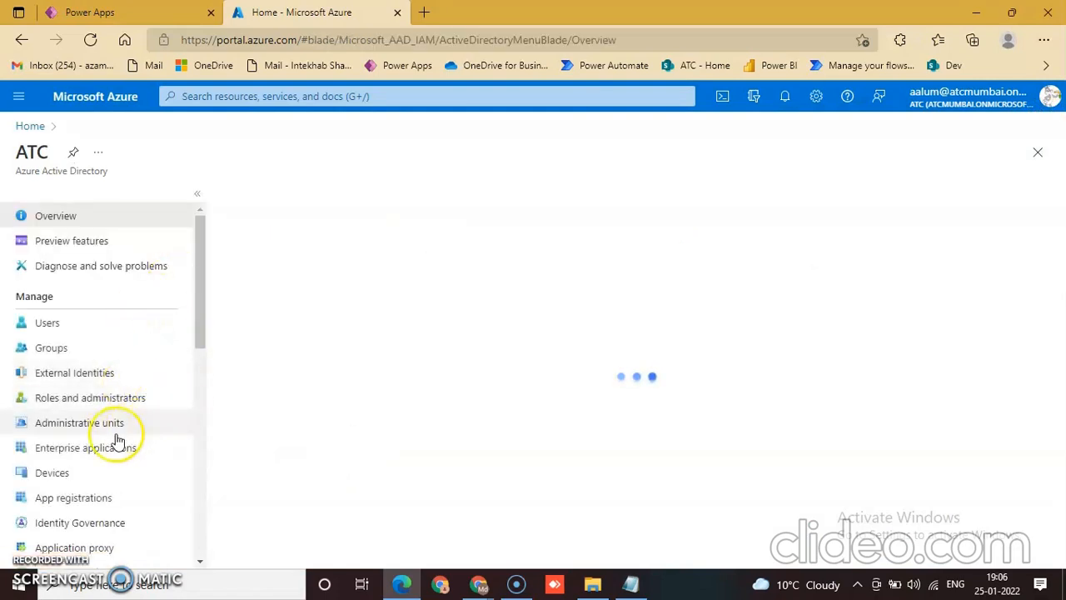
click(73, 496)
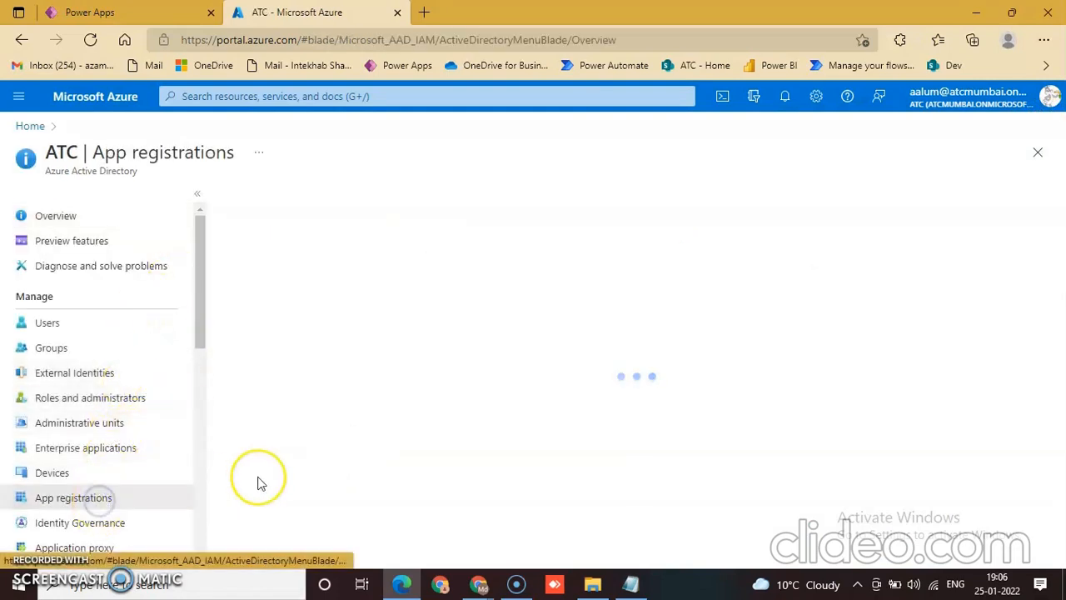
click(73, 496)
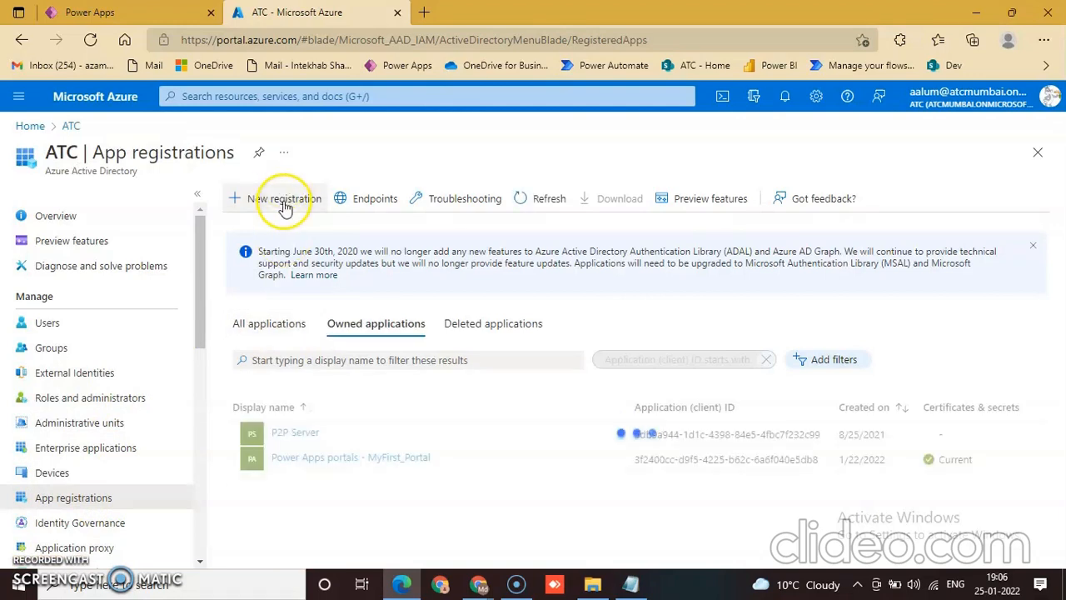
- Start a new app registration named 'Contoso OpenID Connect', keeping single tenant
click(287, 198)
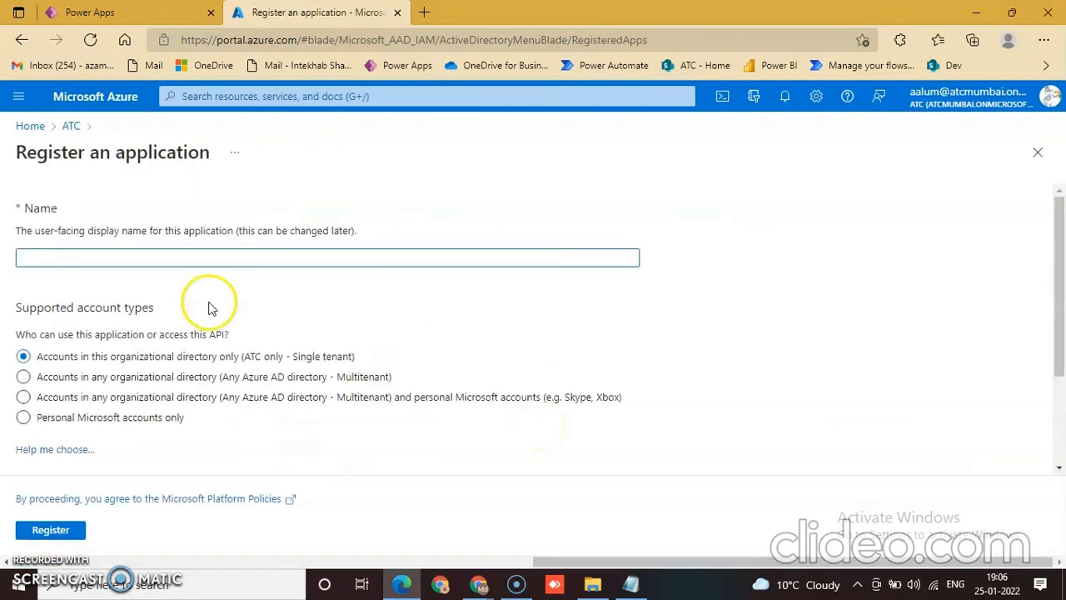
text(Contoso Op)
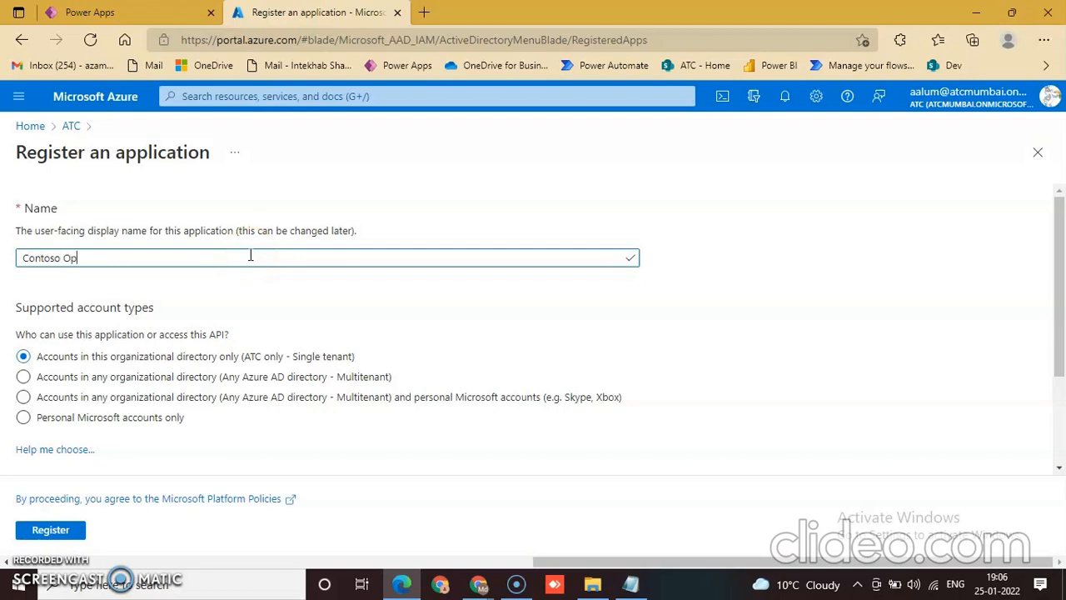
text(enID)
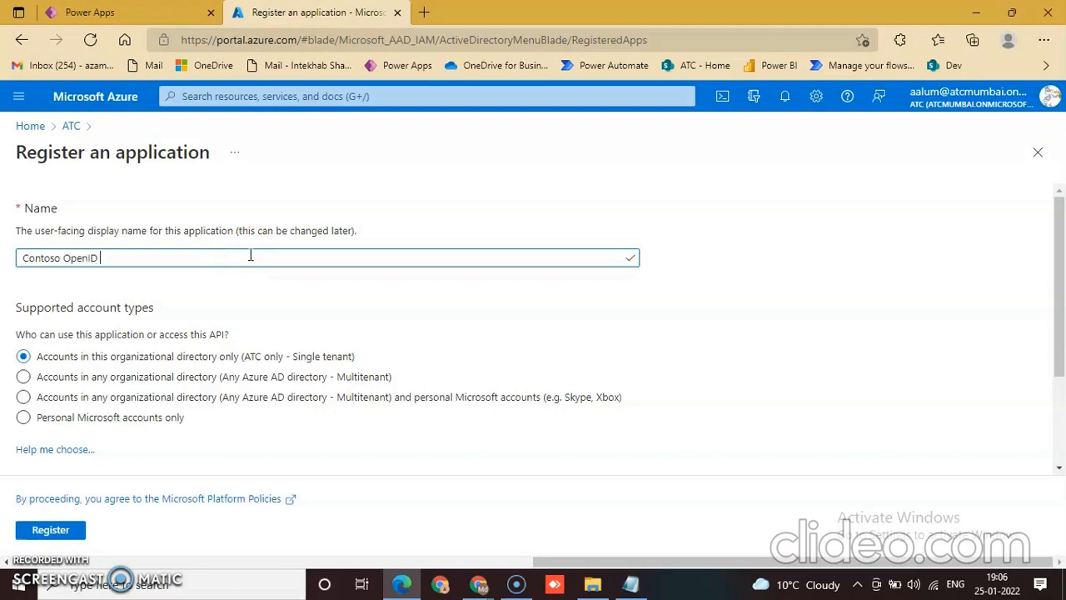
text(Connect)
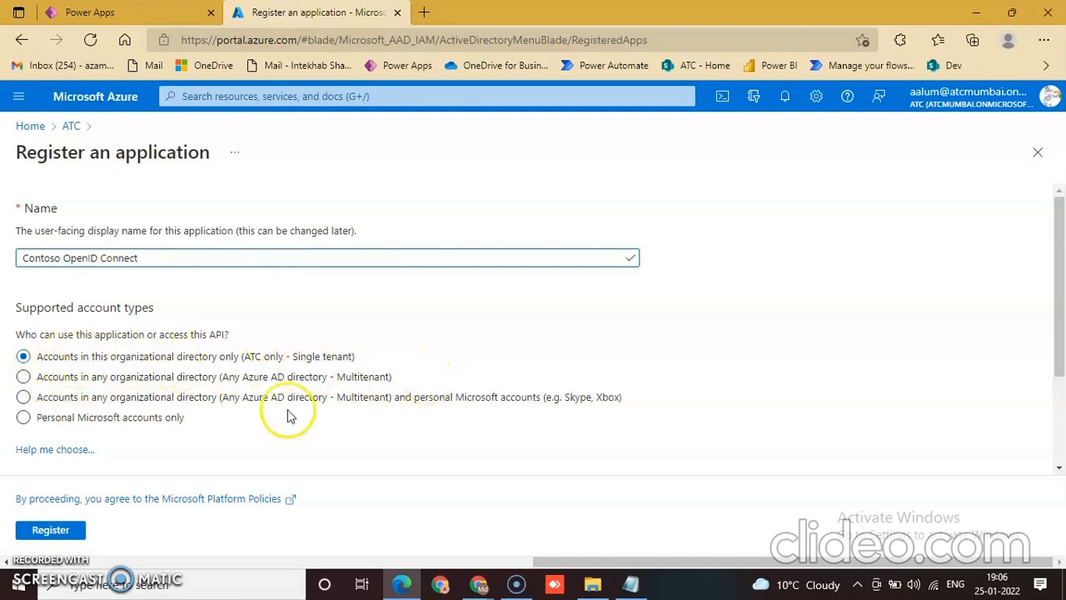
mouse_move(1060, 284)
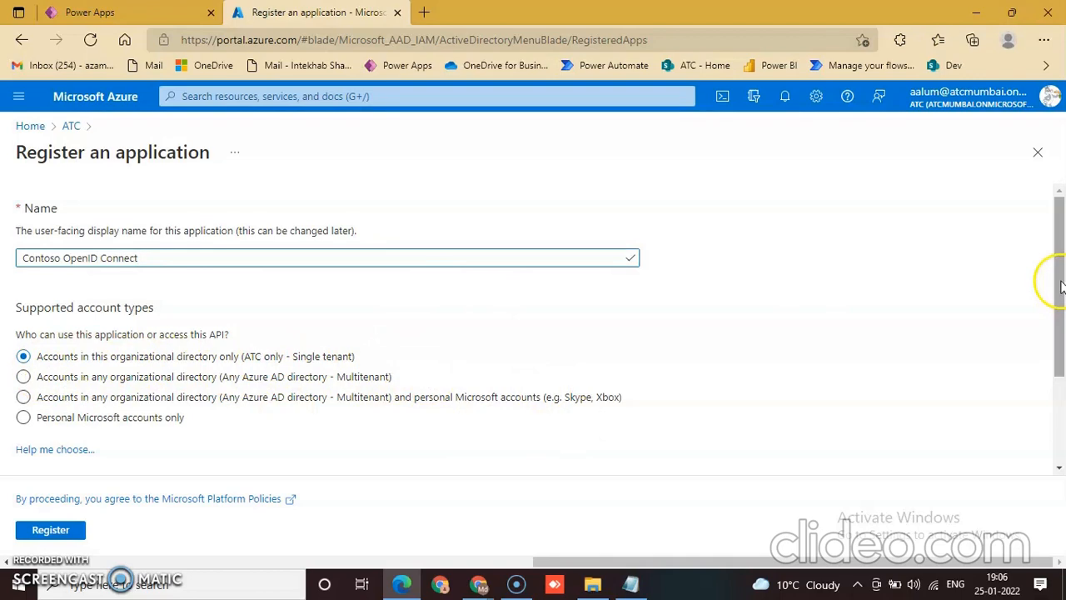
scroll(down, 3)
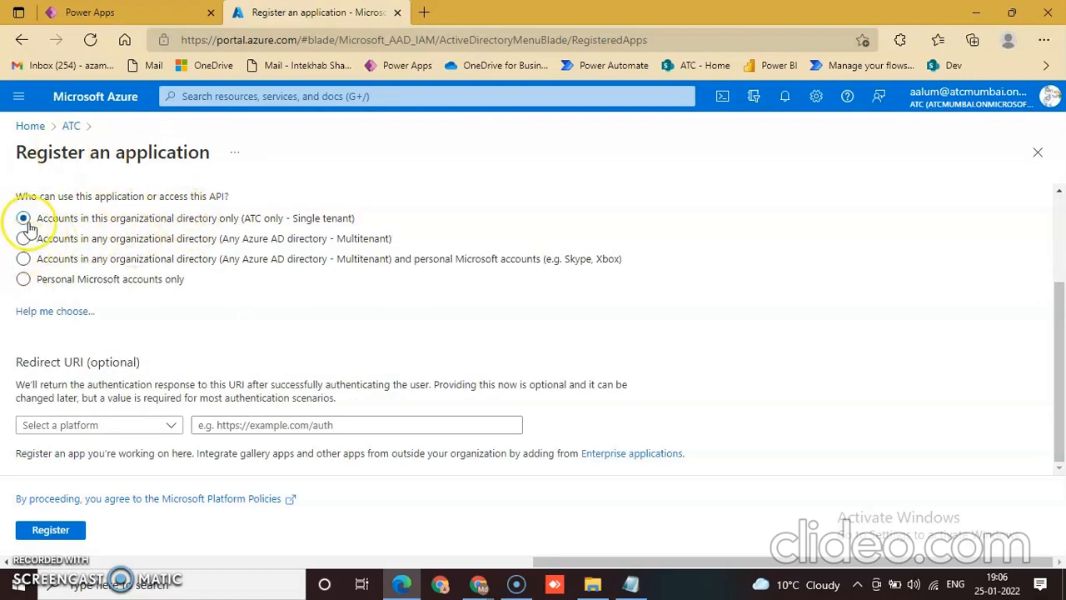
mouse_move(85, 360)
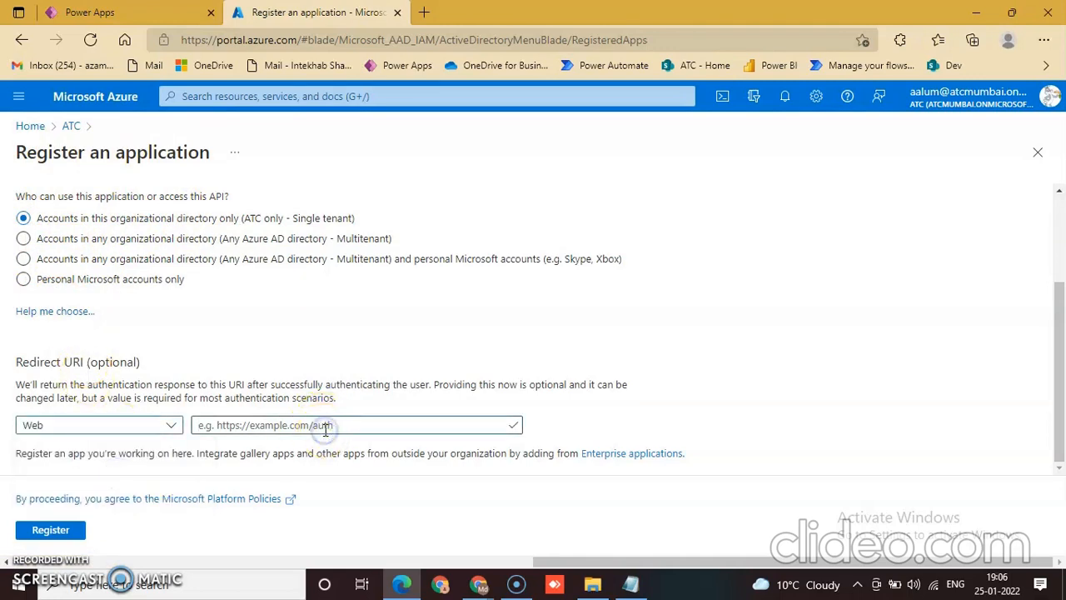
text(https://atc.powerappsportals.com/signin-openid-1)
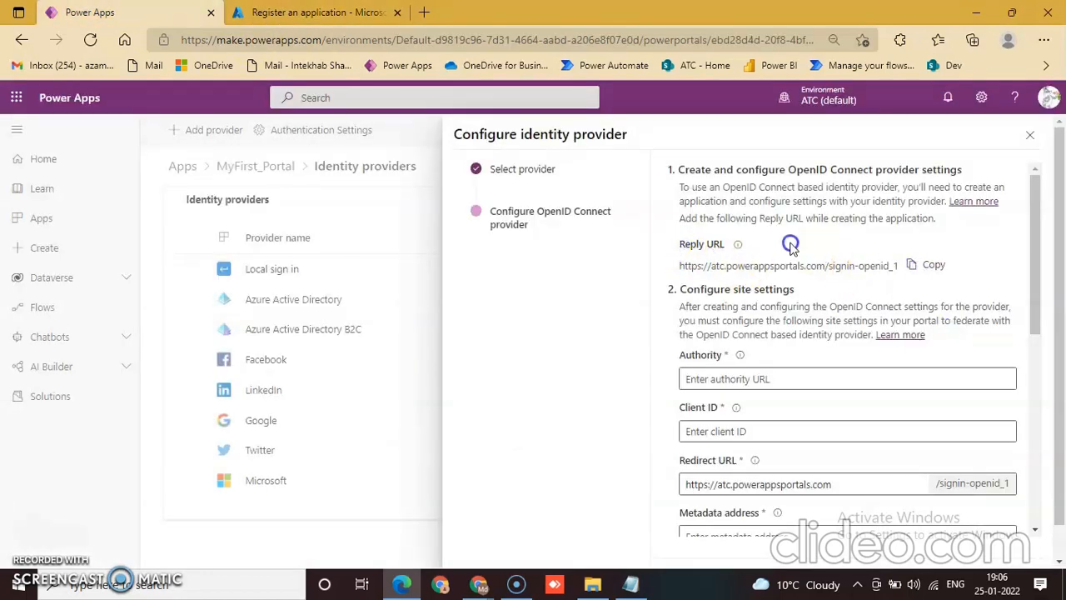
click(317, 12)
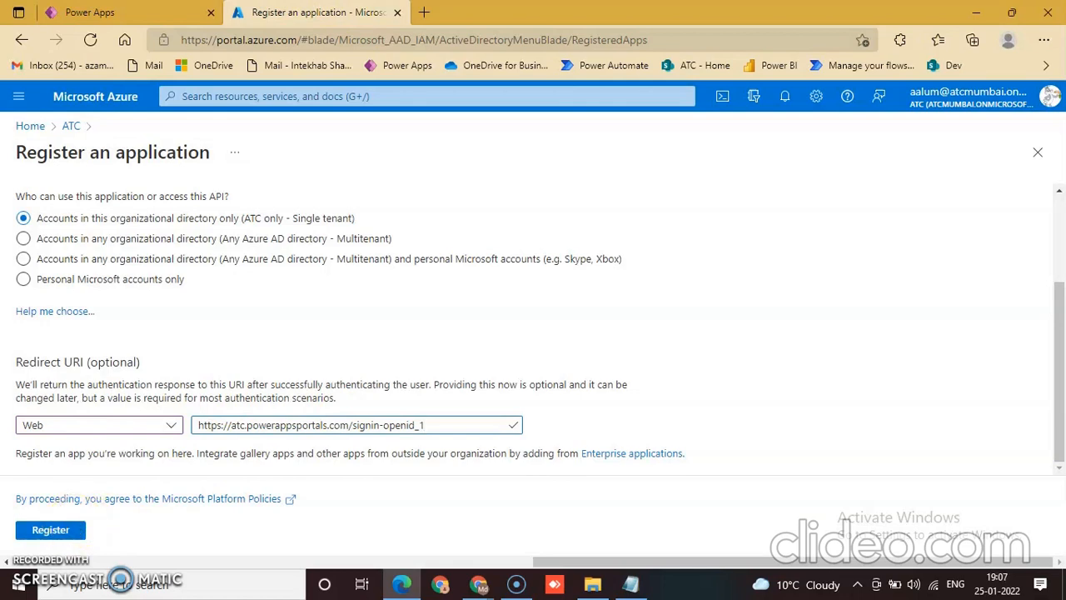
click(50, 529)
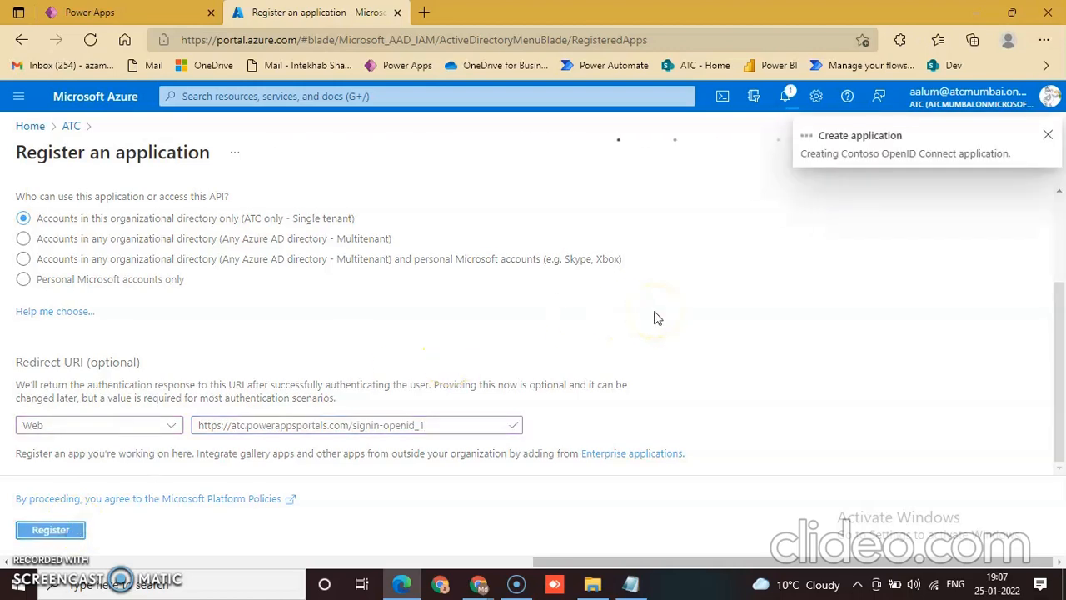
click(50, 530)
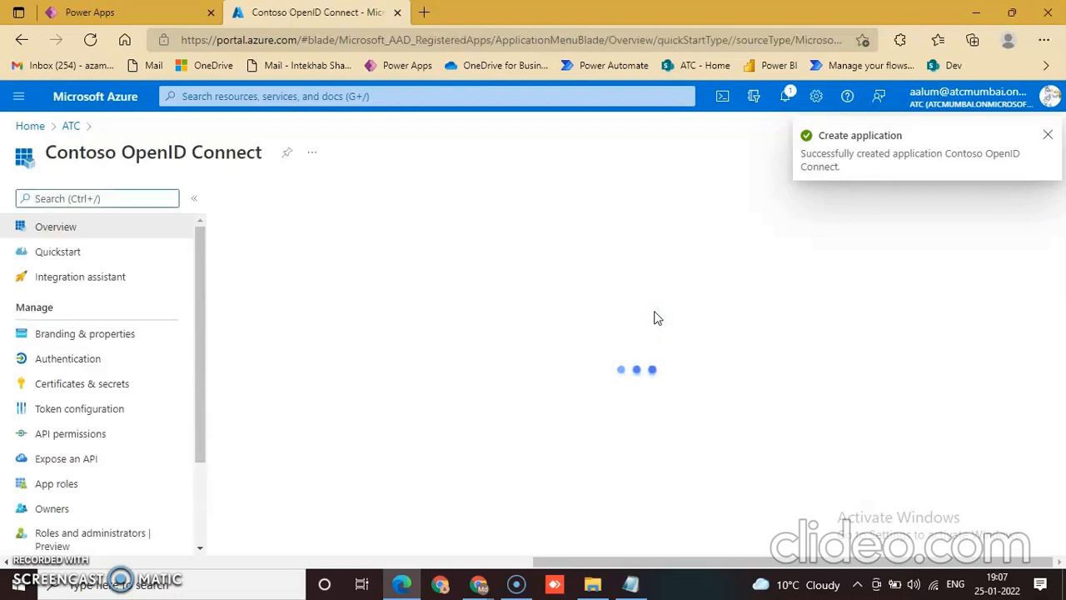
click(1048, 134)
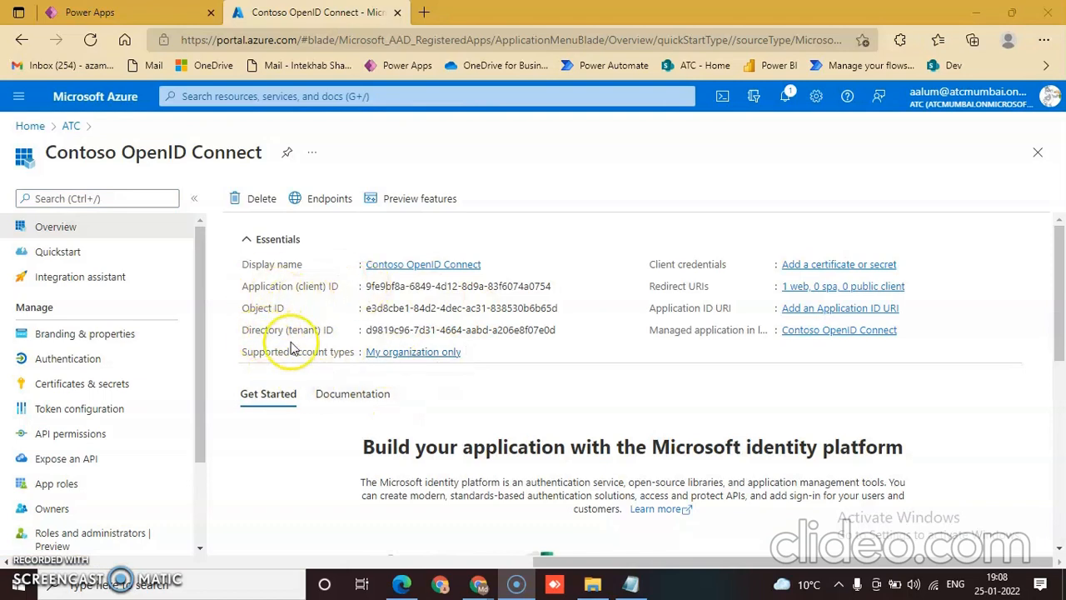
mouse_move(336, 370)
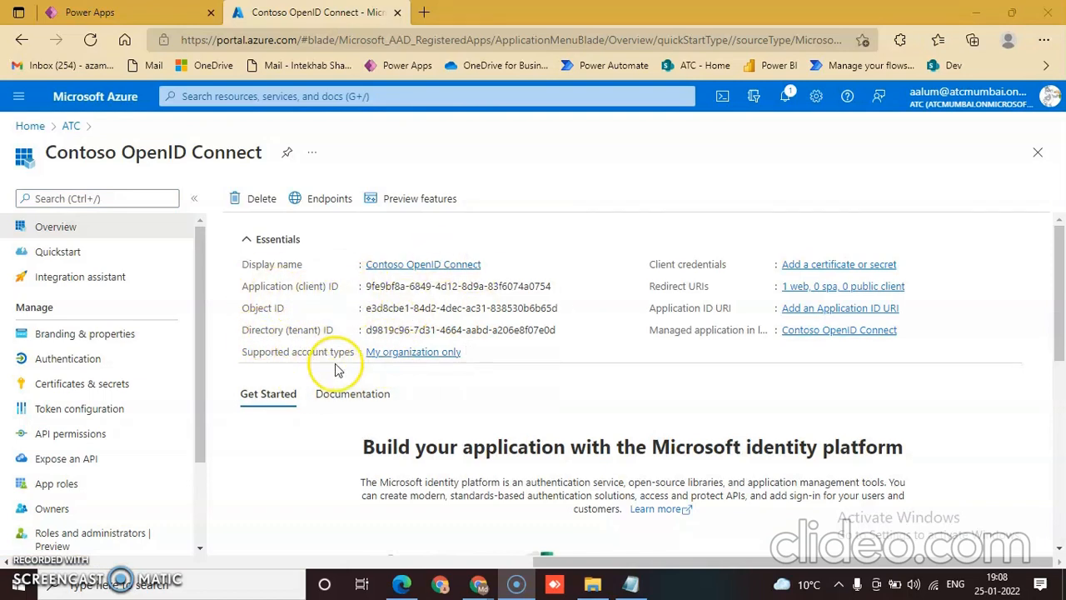
mouse_move(184, 308)
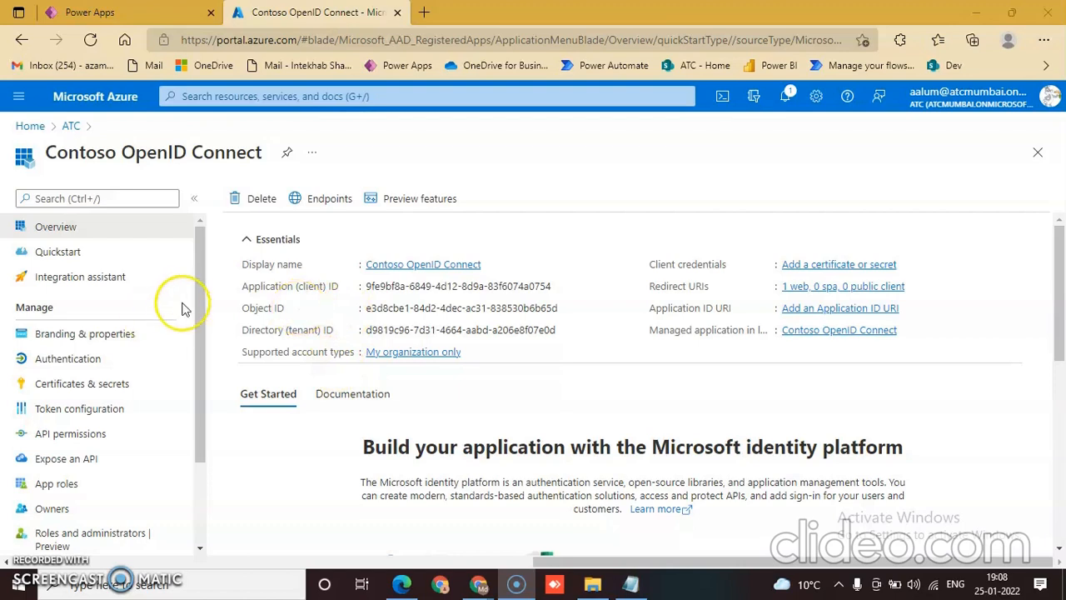
scroll(down, 3)
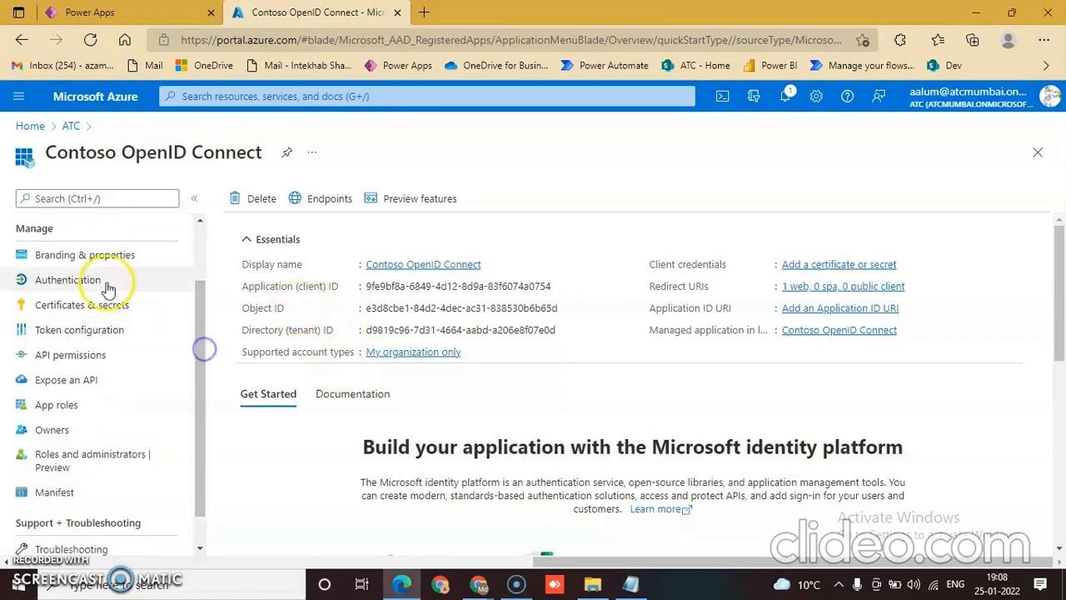
- In the app's Authentication settings, tick ID tokens under Implicit grant and hybrid flows
click(66, 280)
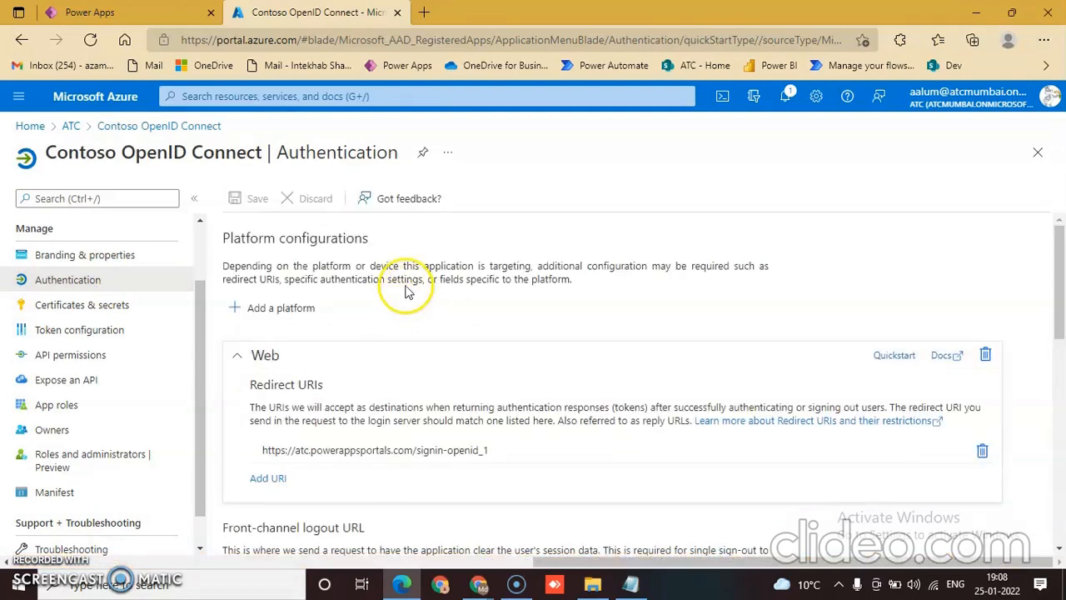
scroll(down, 3)
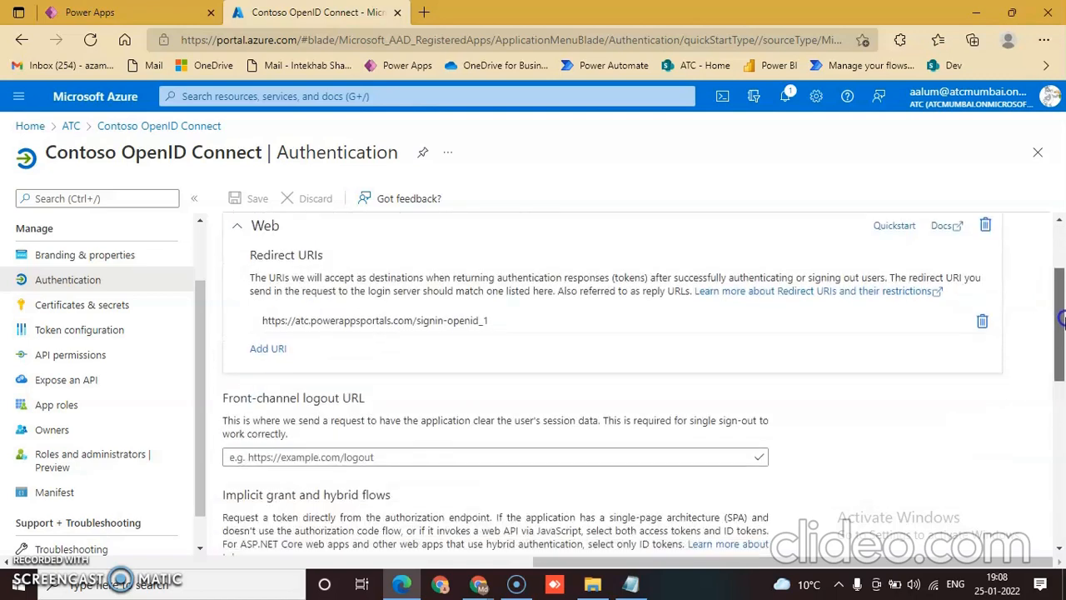
scroll(down, 3)
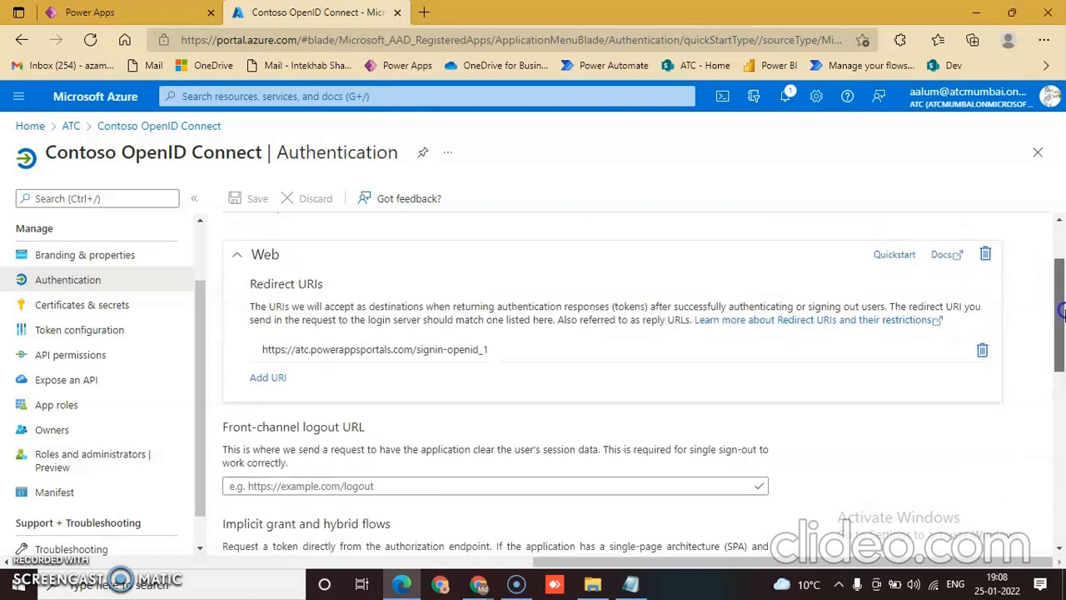
scroll(down, 3)
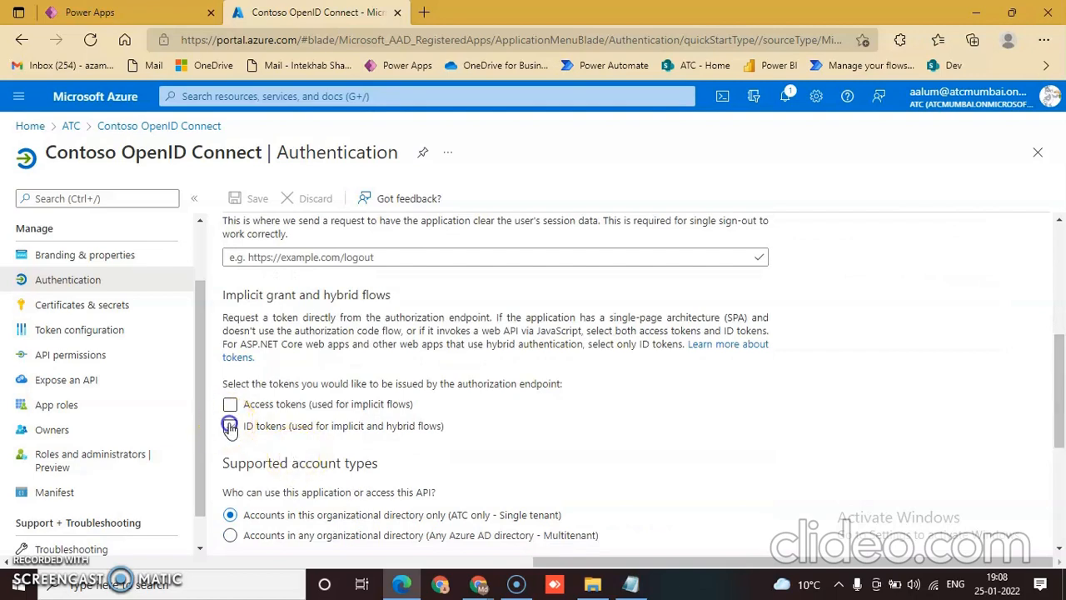
click(230, 426)
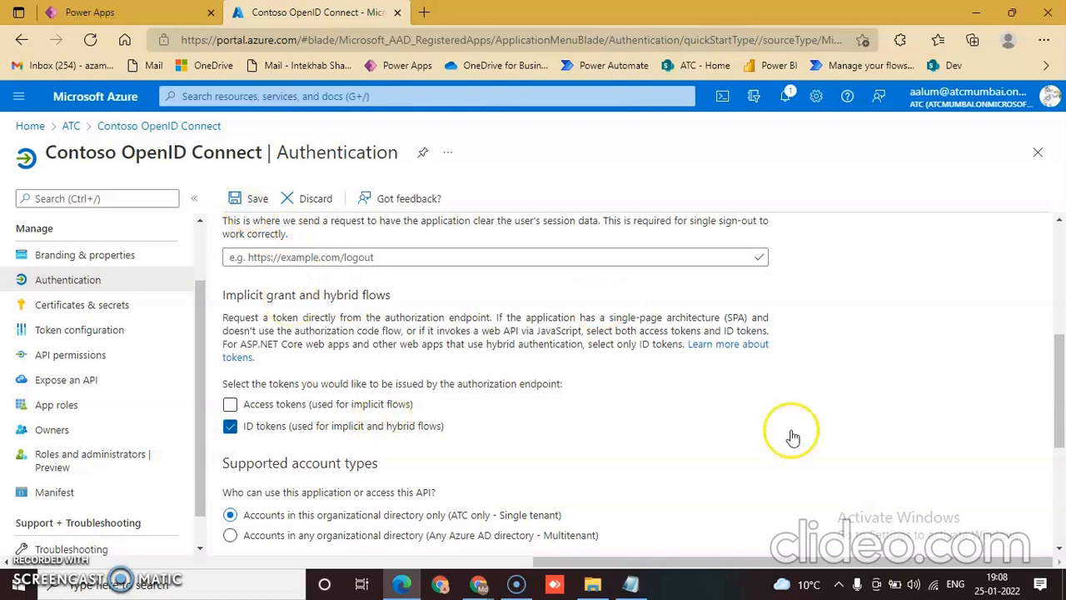
- Save the authentication change and dismiss the update notification
scroll(down, 3)
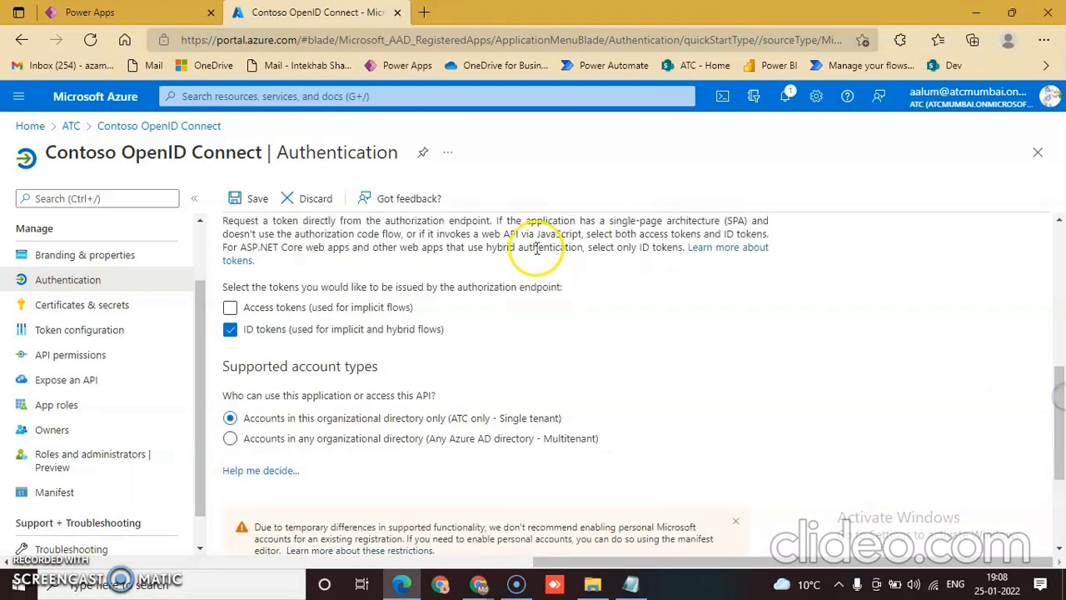
click(250, 199)
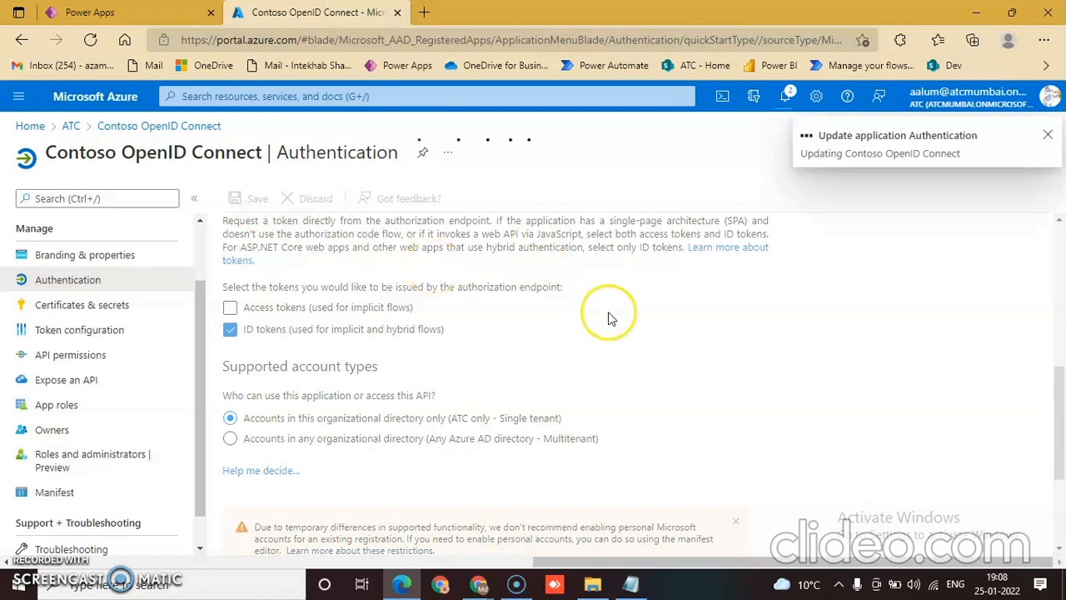
click(230, 306)
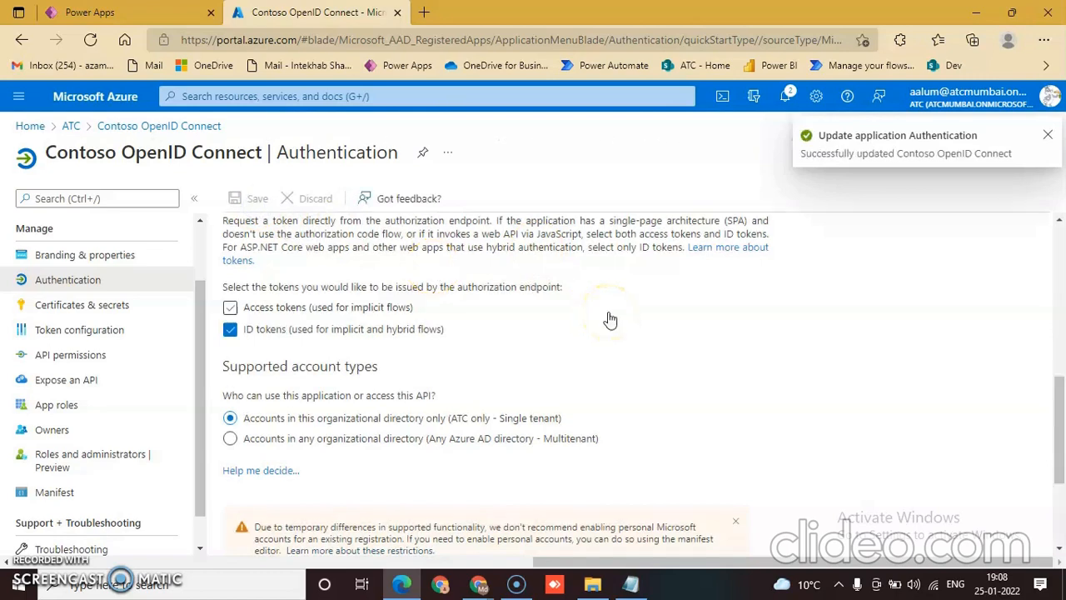
click(230, 306)
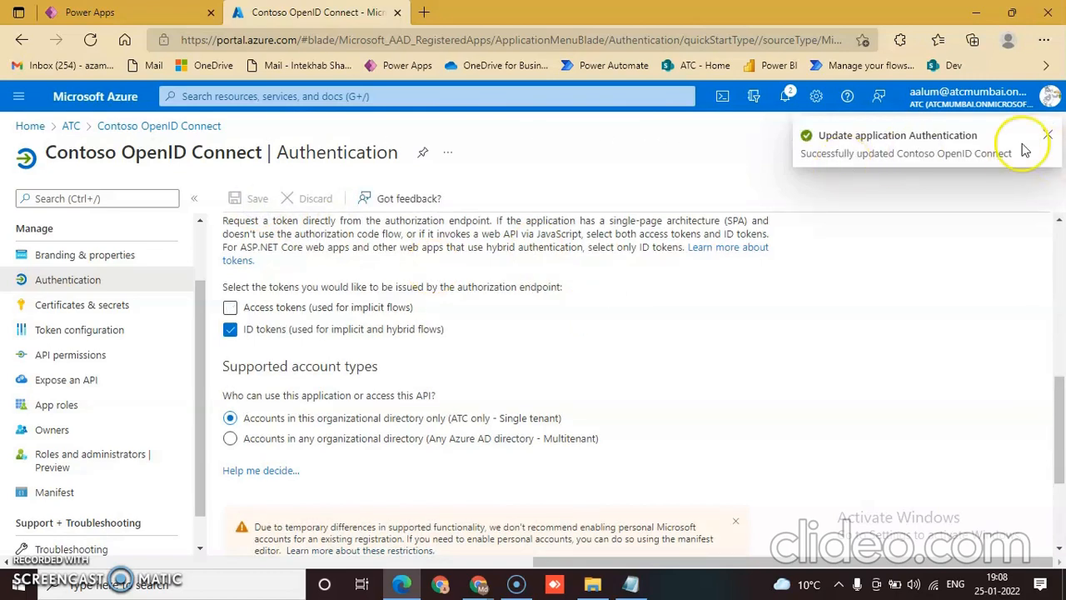
mouse_move(920, 183)
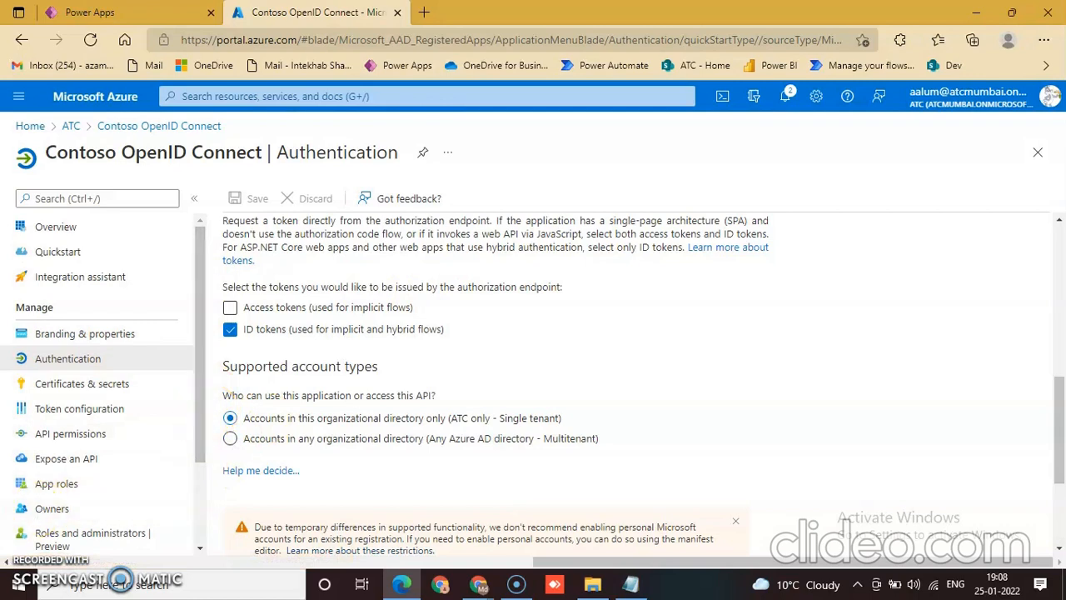
- Return to the app Overview and copy the Directory (tenant) ID into Notepad
scroll(down, 3)
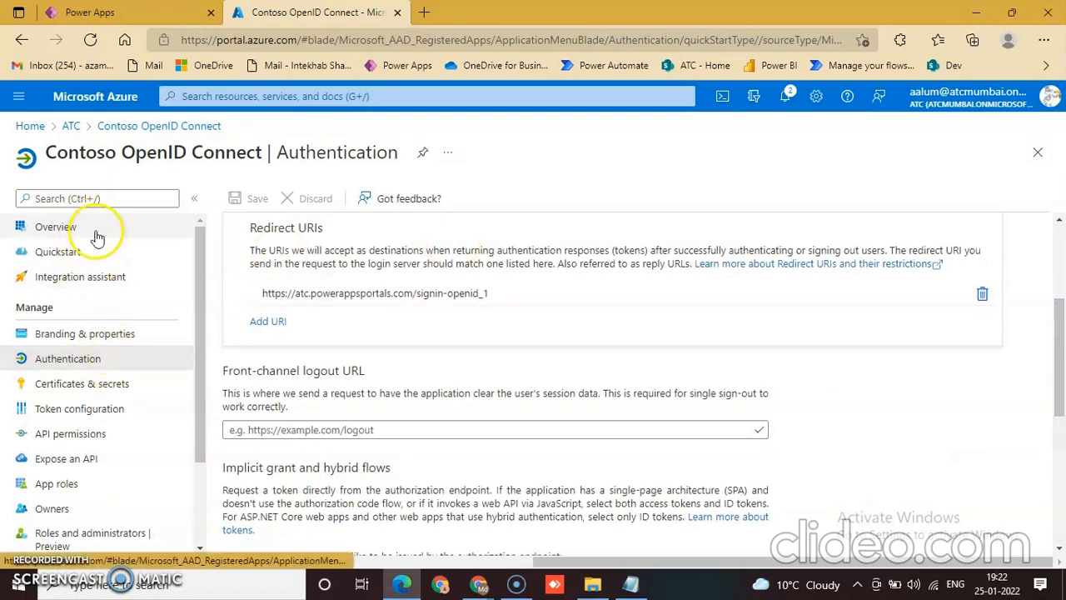
click(55, 227)
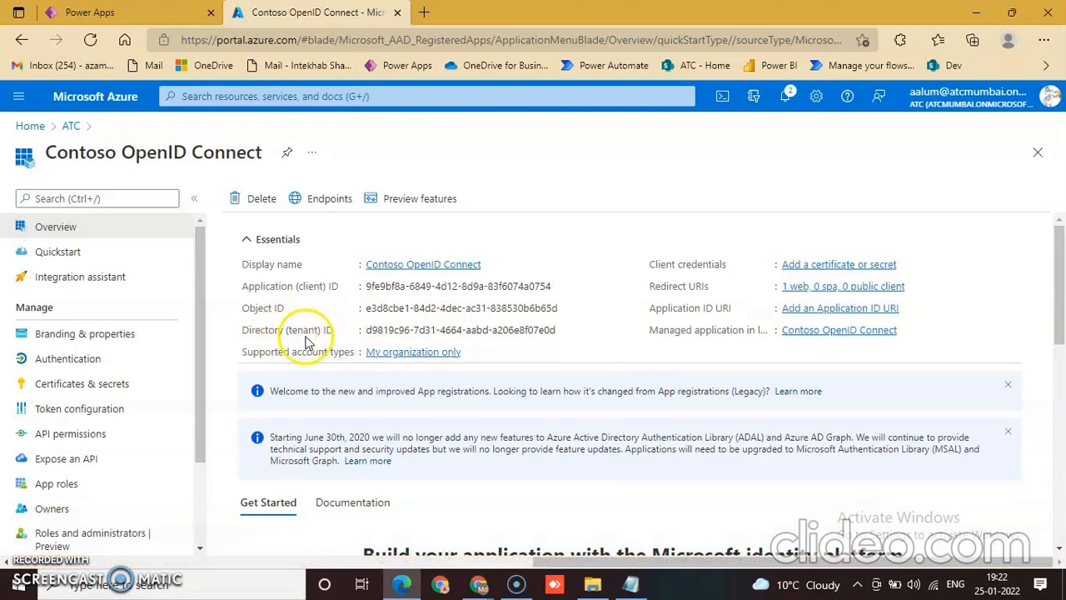
click(570, 329)
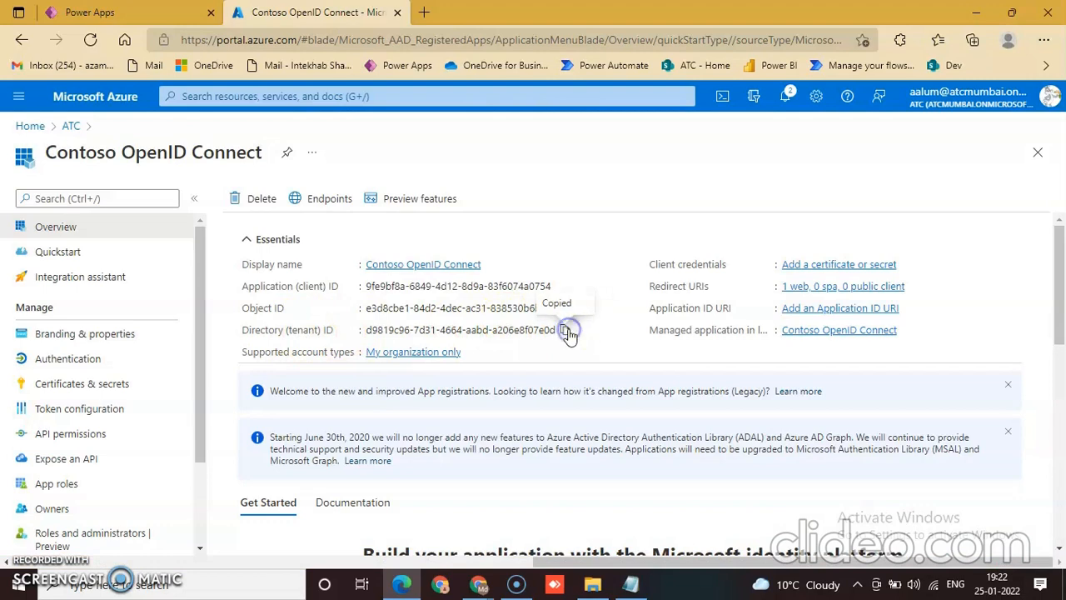
click(630, 584)
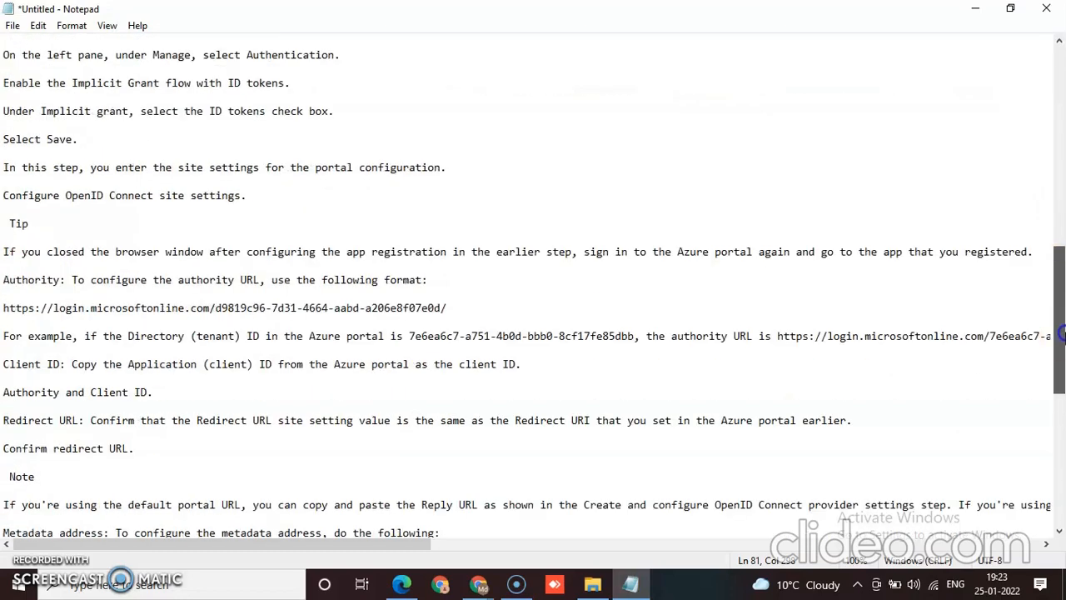
scroll(down, 3)
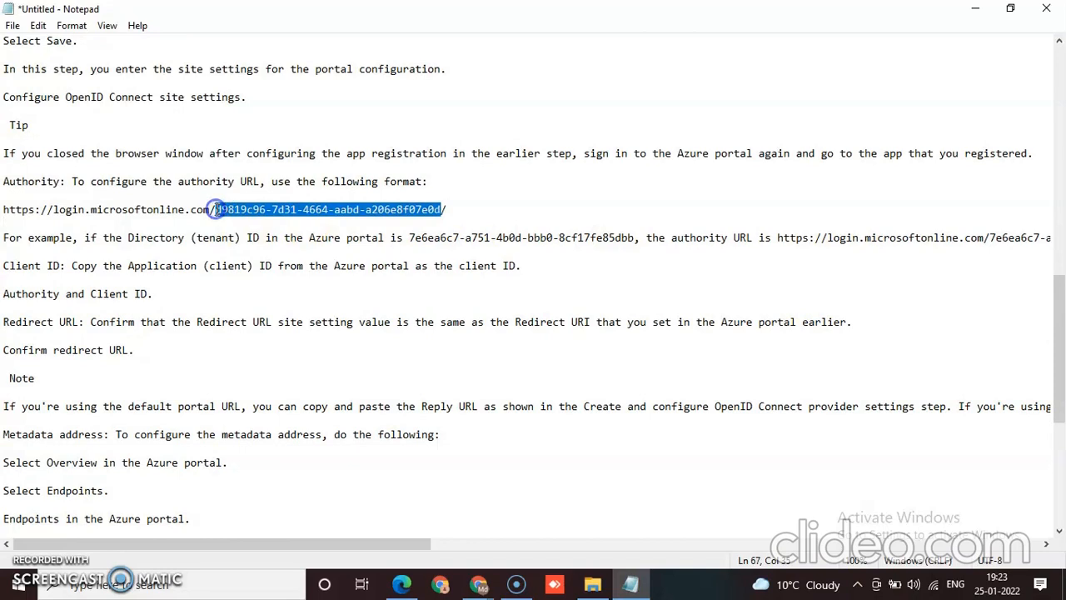
click(320, 210)
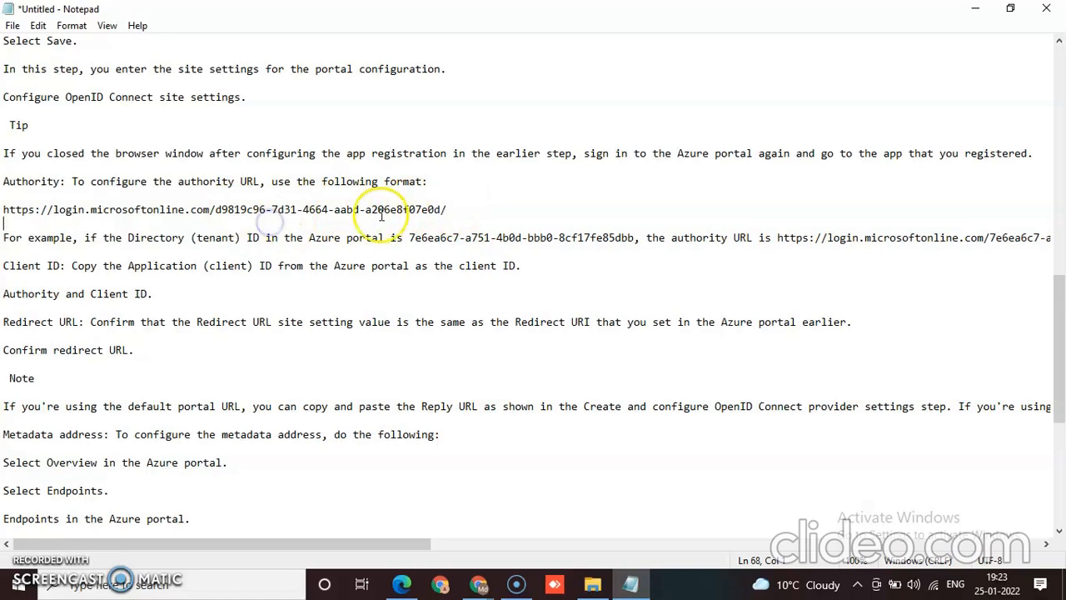
drag(239, 210, 447, 210)
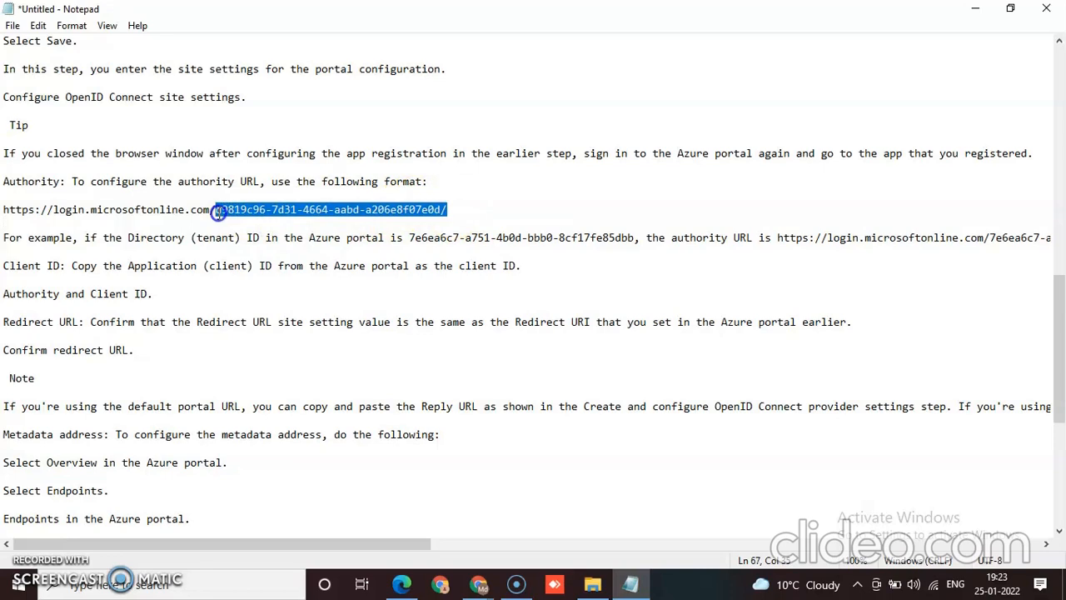
drag(220, 210, 337, 210)
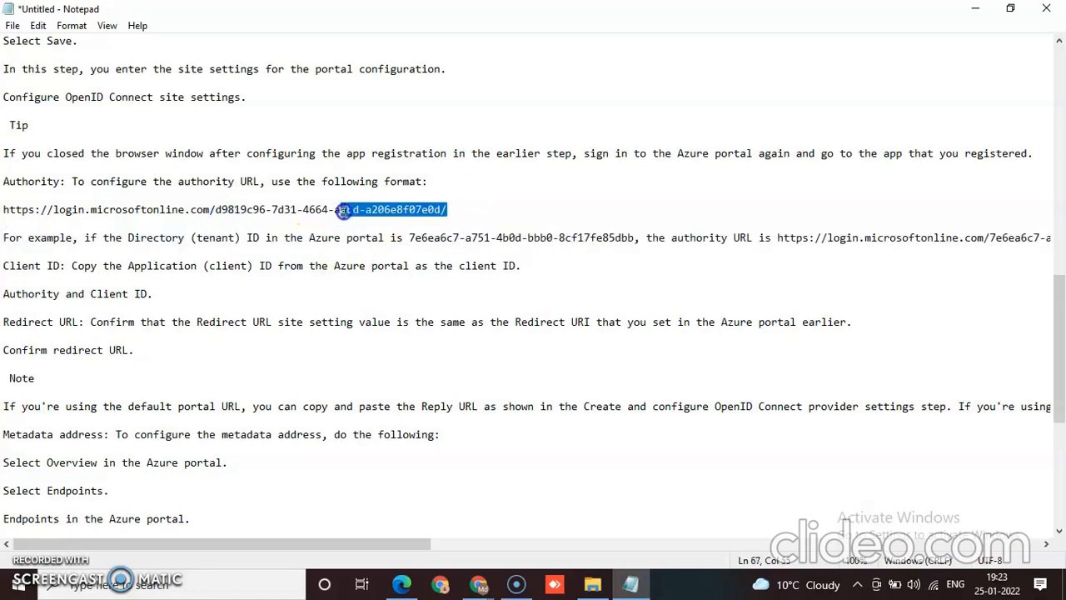
drag(333, 210, 213, 210)
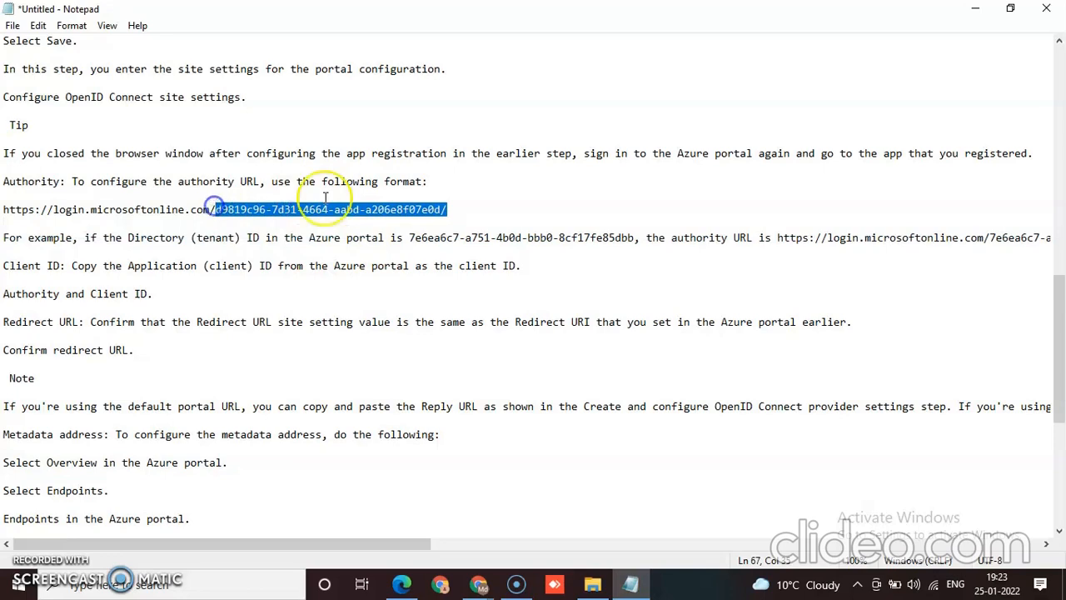
key(Delete)
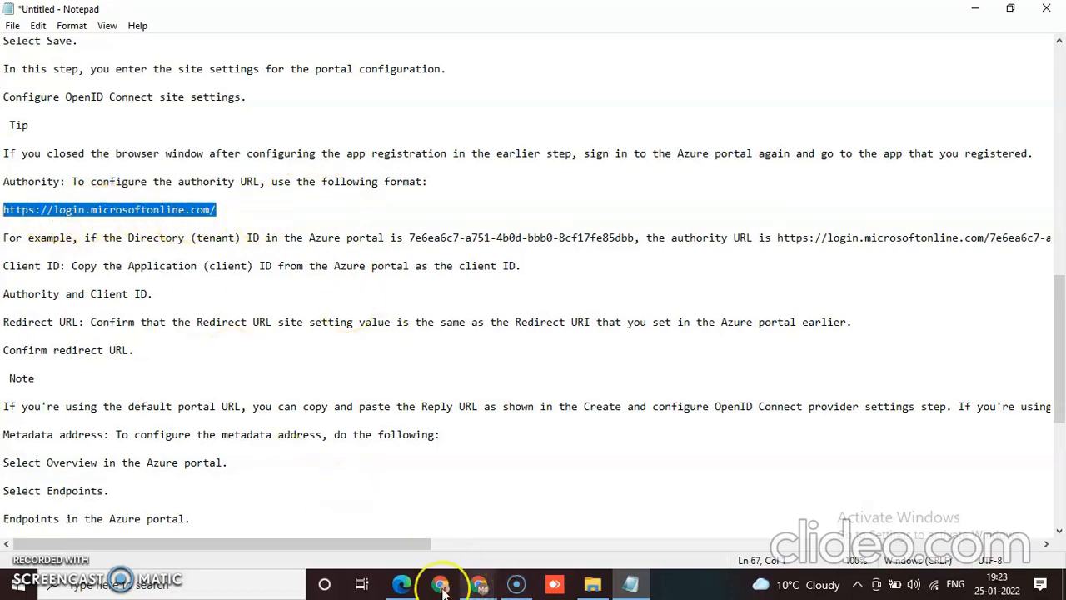
mouse_move(630, 583)
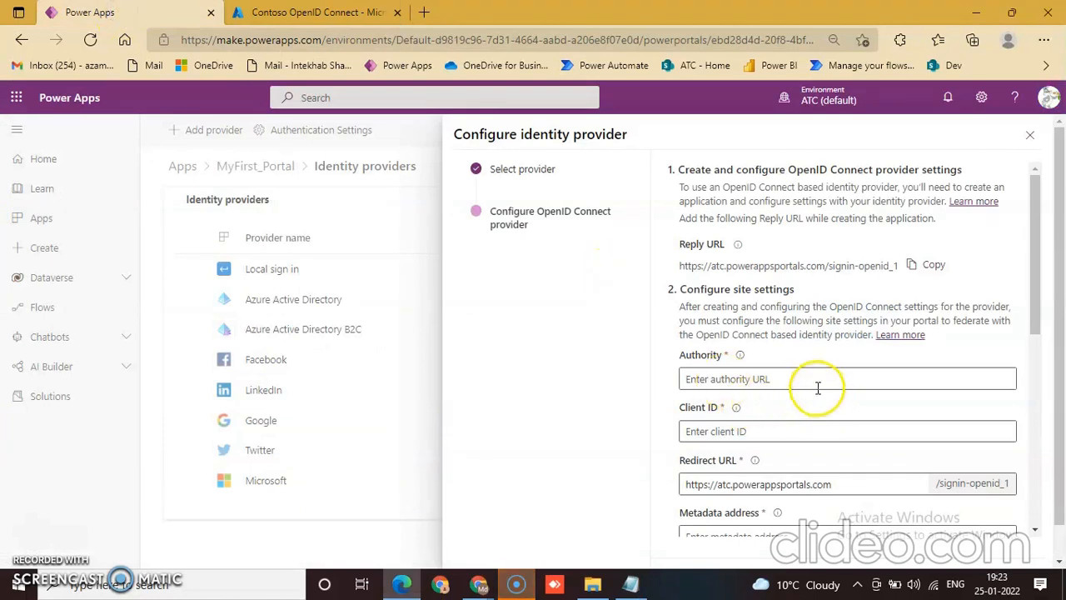
click(847, 378)
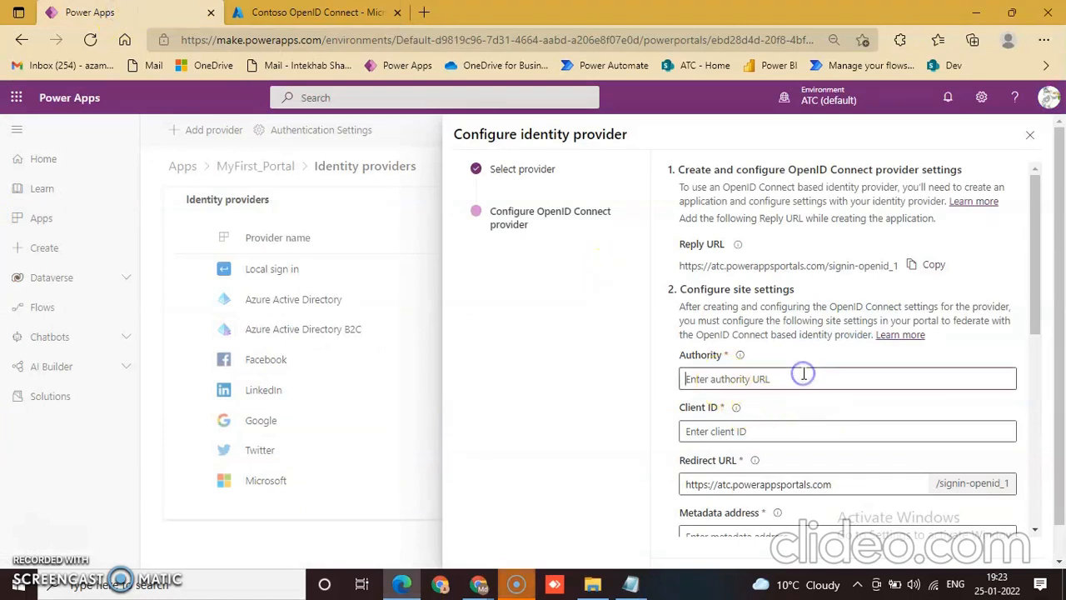
text(https://login.microsoftonline.com/)
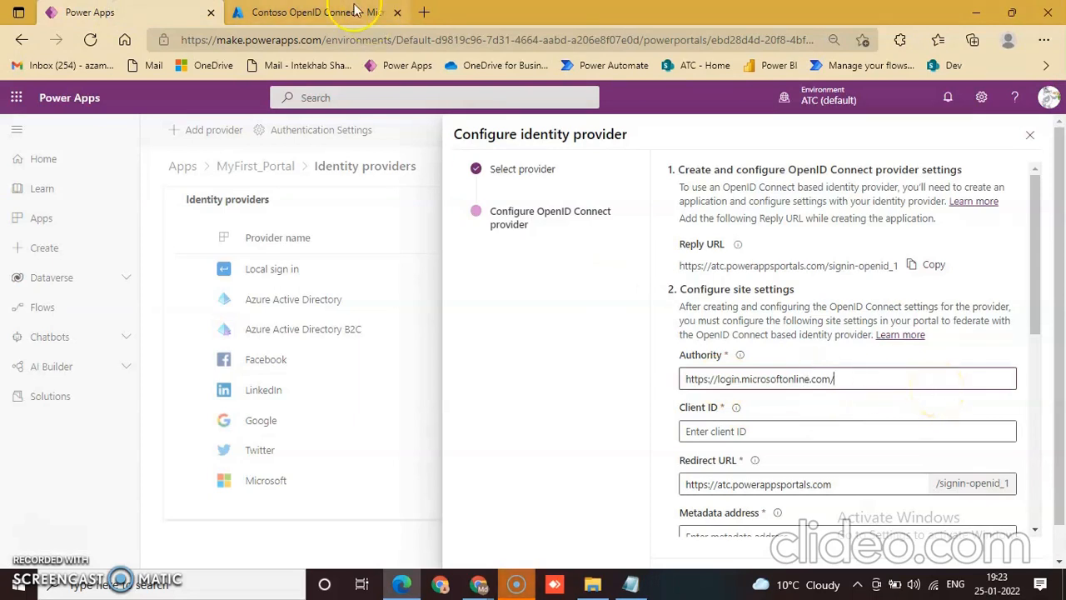
click(313, 12)
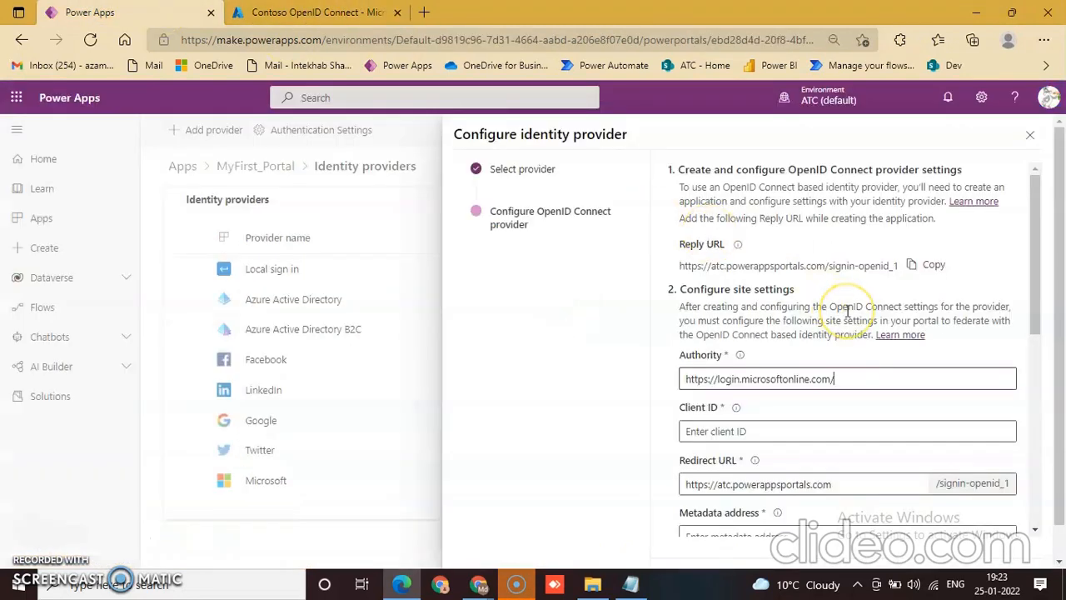
text(d9819c96-7d31-4664-aabd-a206e8f07e0d)
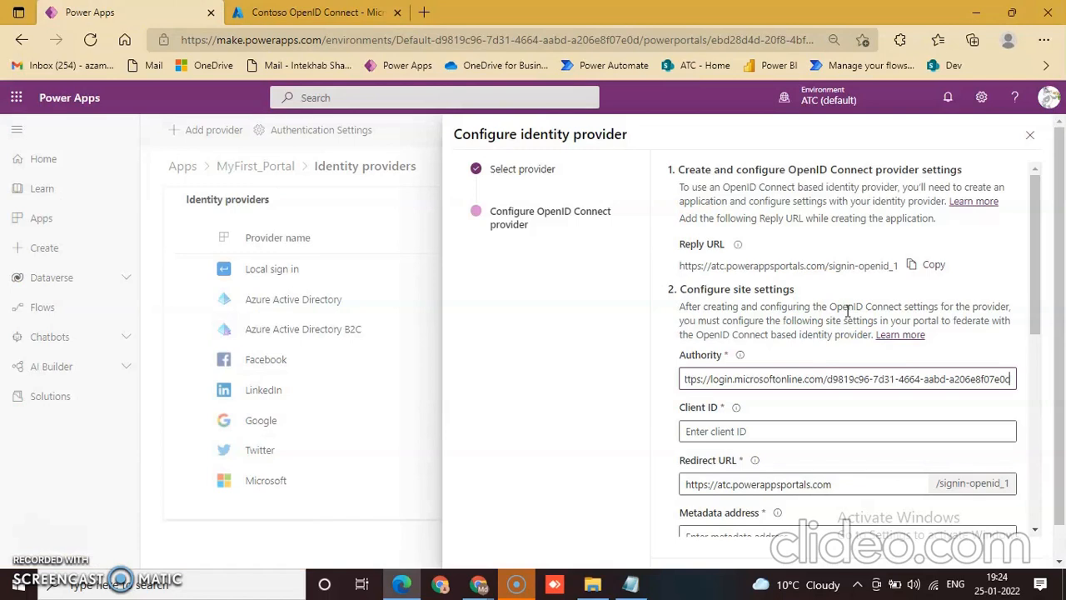
- Fill Client ID with the app's Application (client) ID 9fe9bf8a-8849-4d12-8d9a-83f6074a0754
click(846, 430)
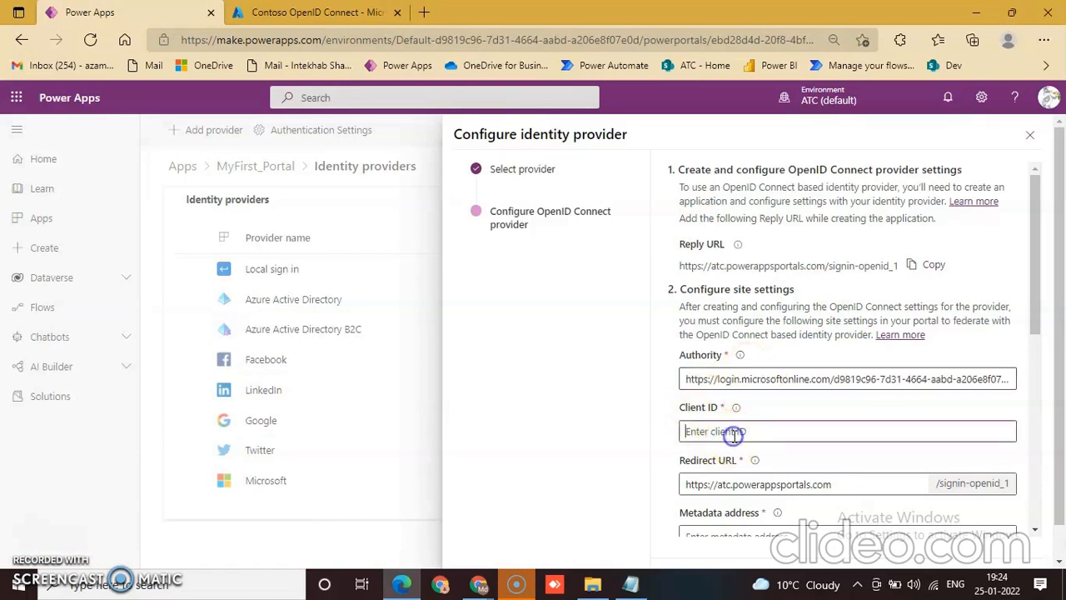
click(314, 11)
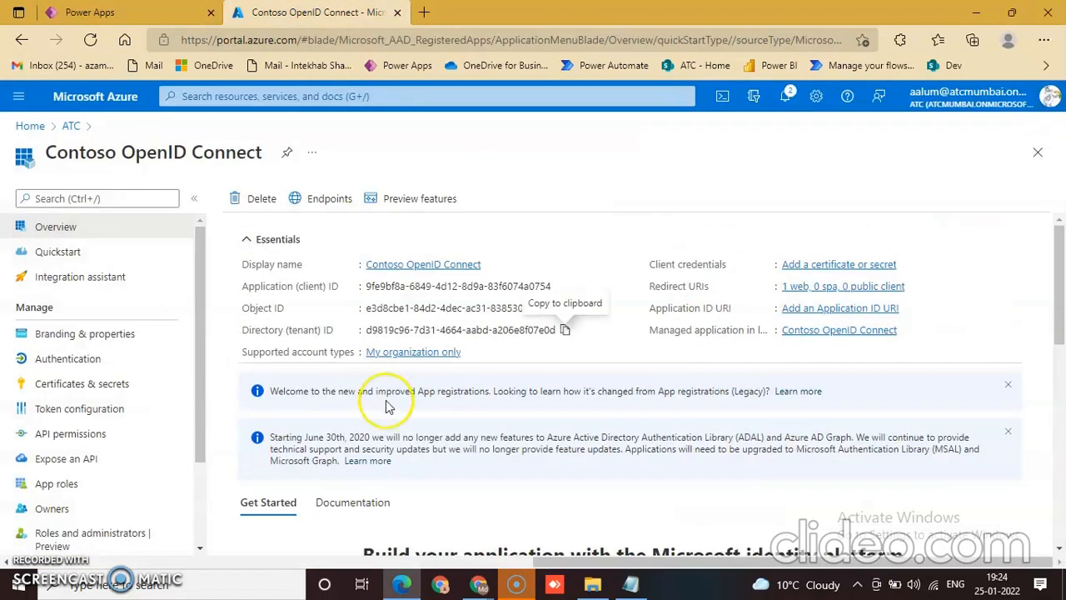
mouse_move(558, 297)
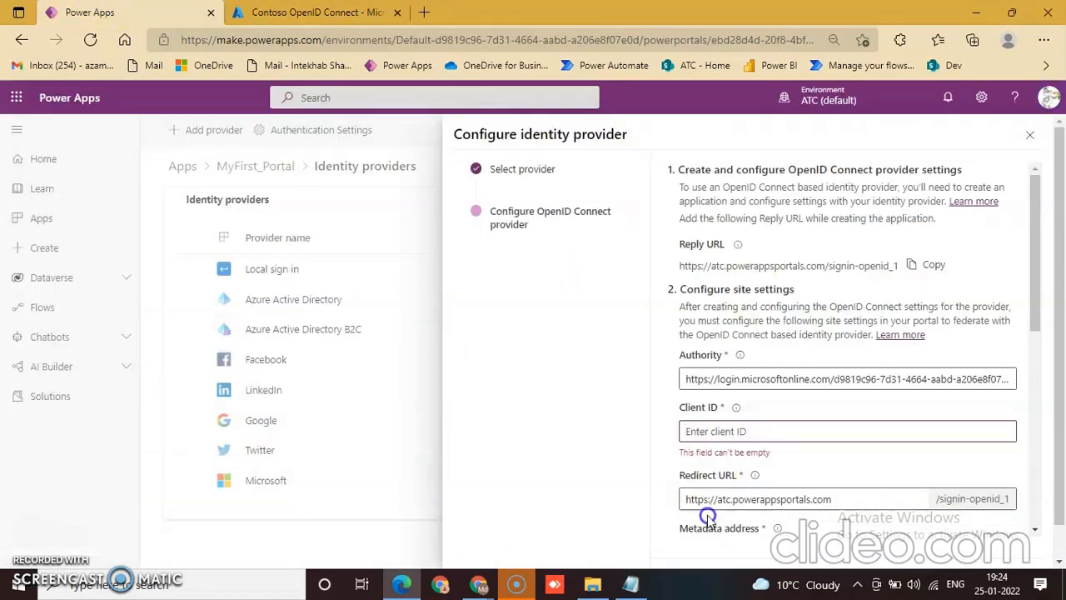
text(9fe9bf8a-8849-4d12-8d9a-83f6074a0754)
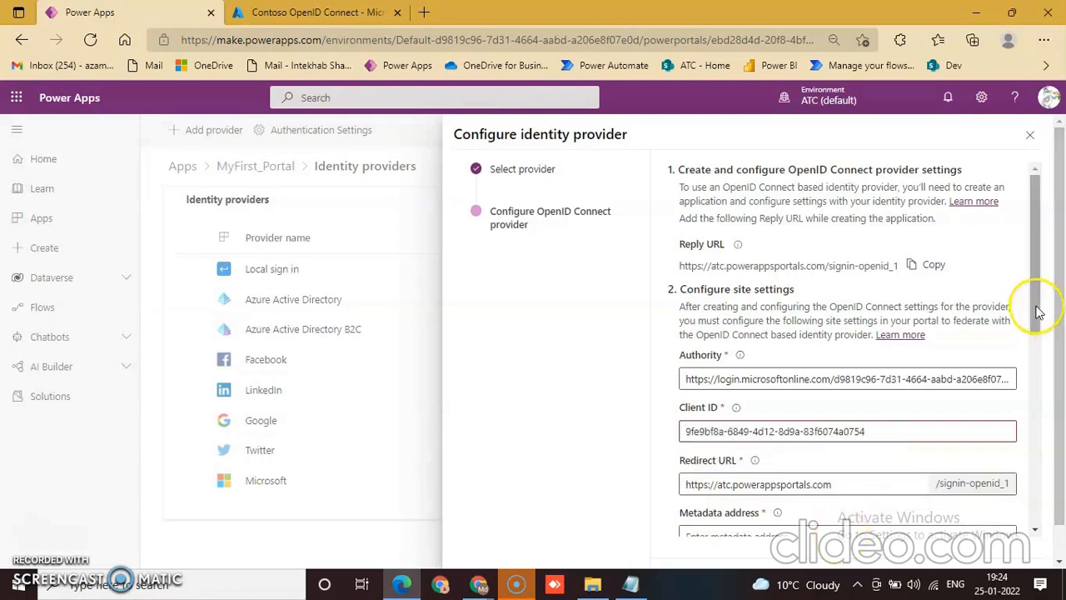
scroll(down, 3)
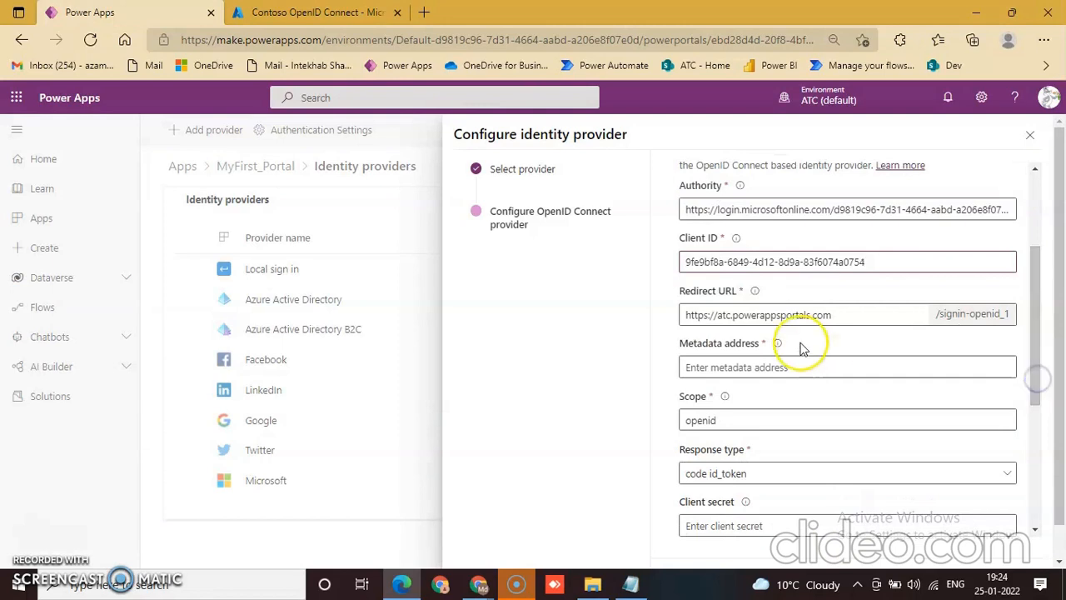
mouse_move(767, 399)
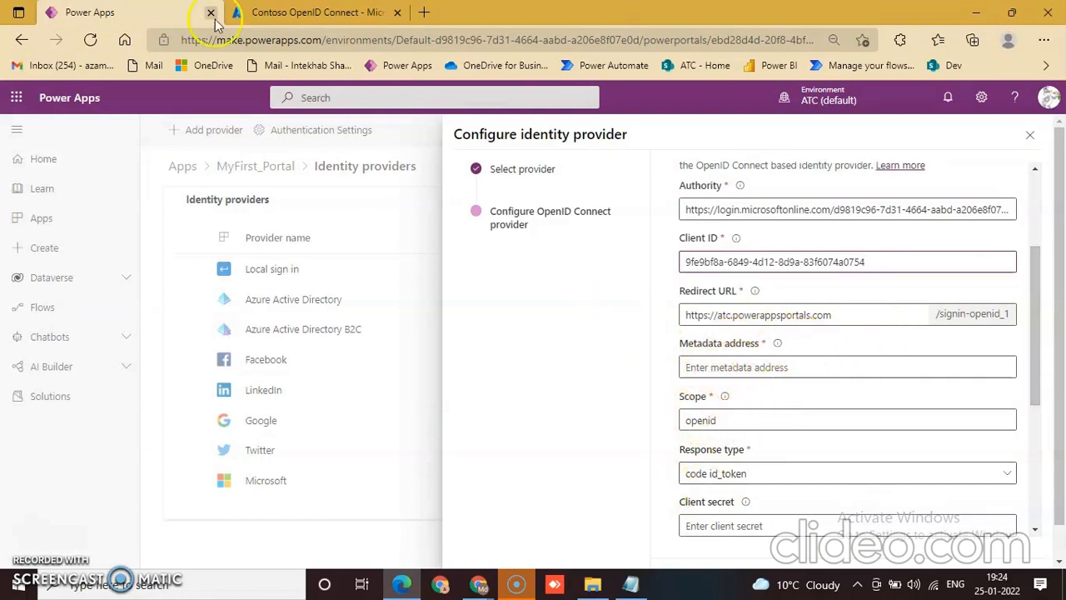
click(317, 12)
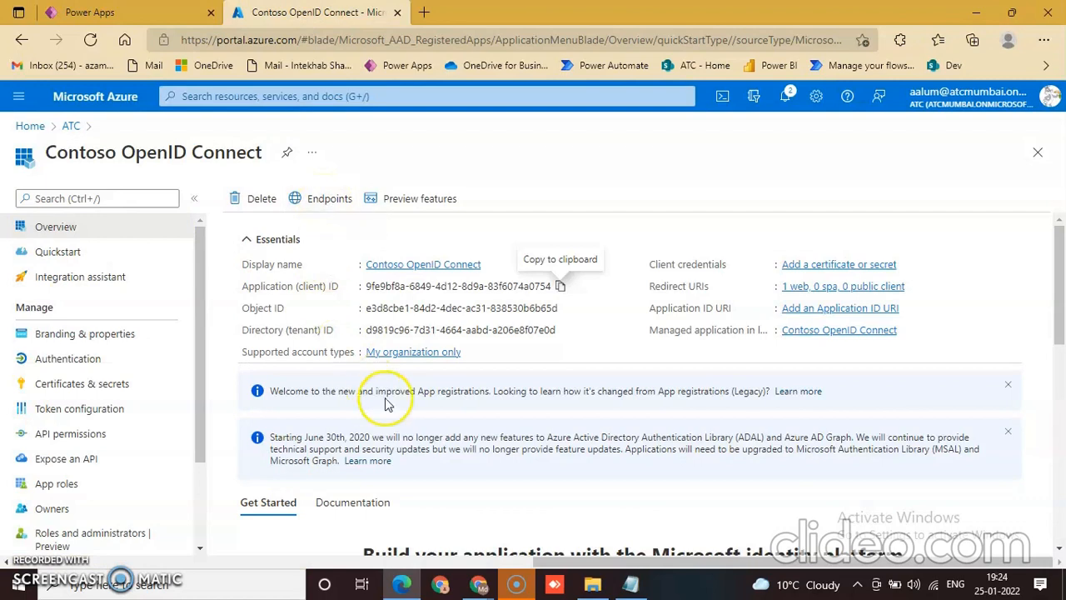
- Show the registration's Endpoints and copy the OpenID Connect metadata document address
click(330, 198)
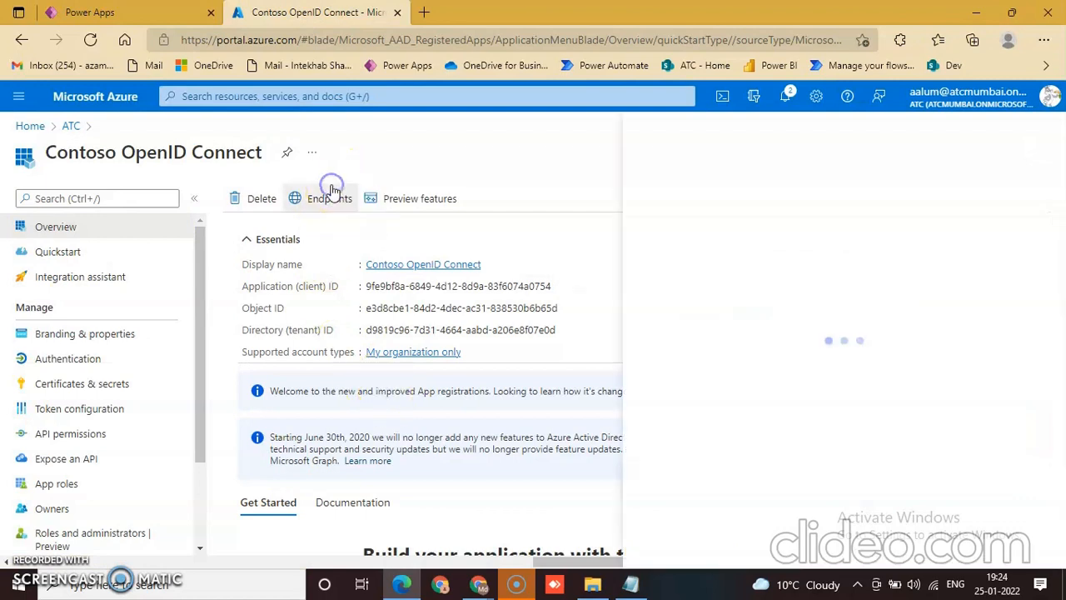
click(329, 198)
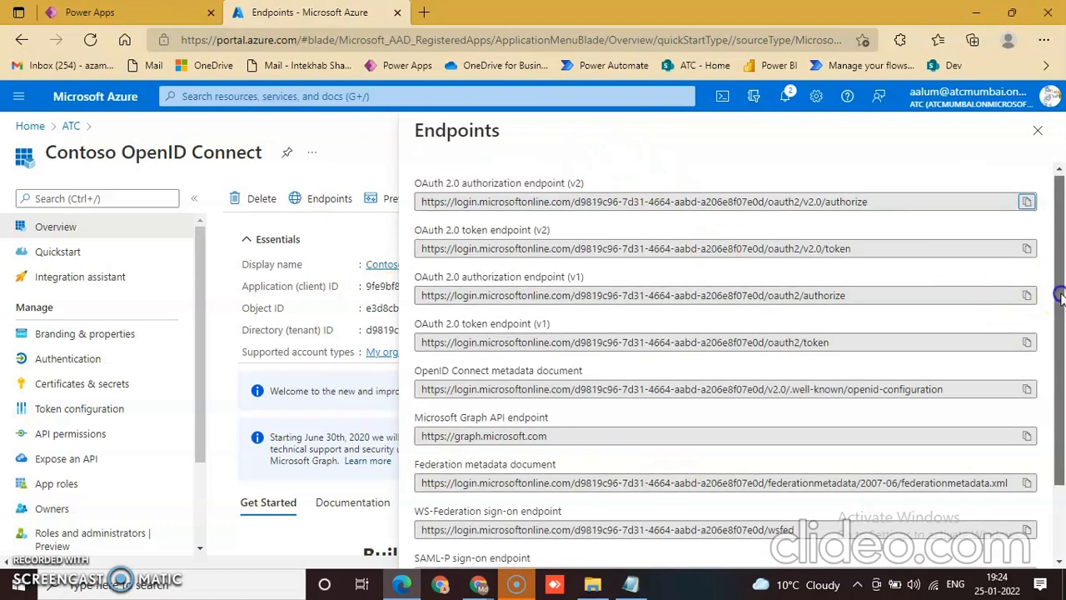
scroll(down, 3)
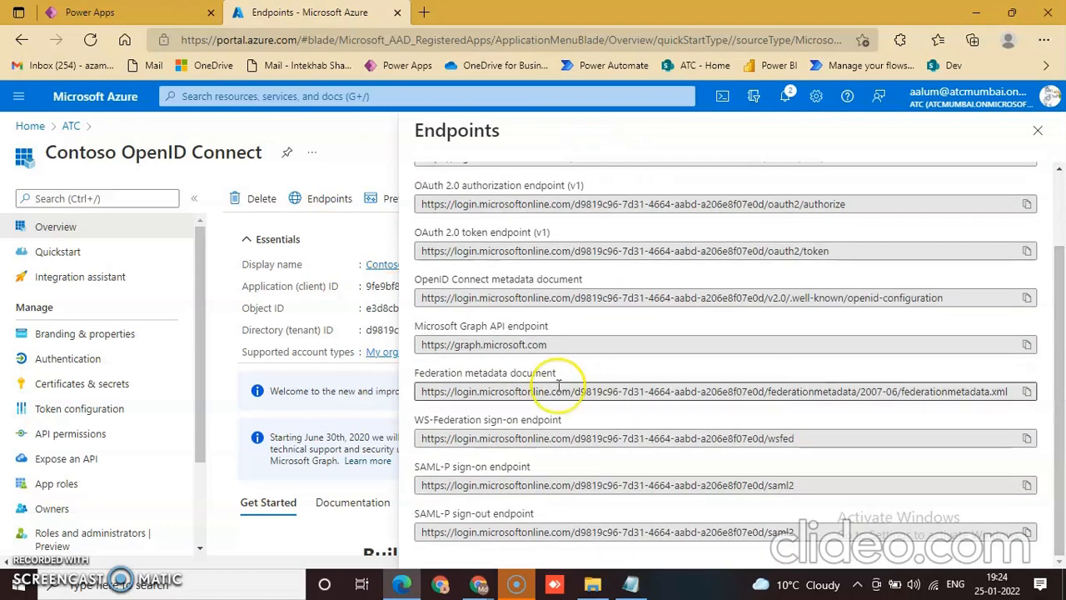
mouse_move(457, 398)
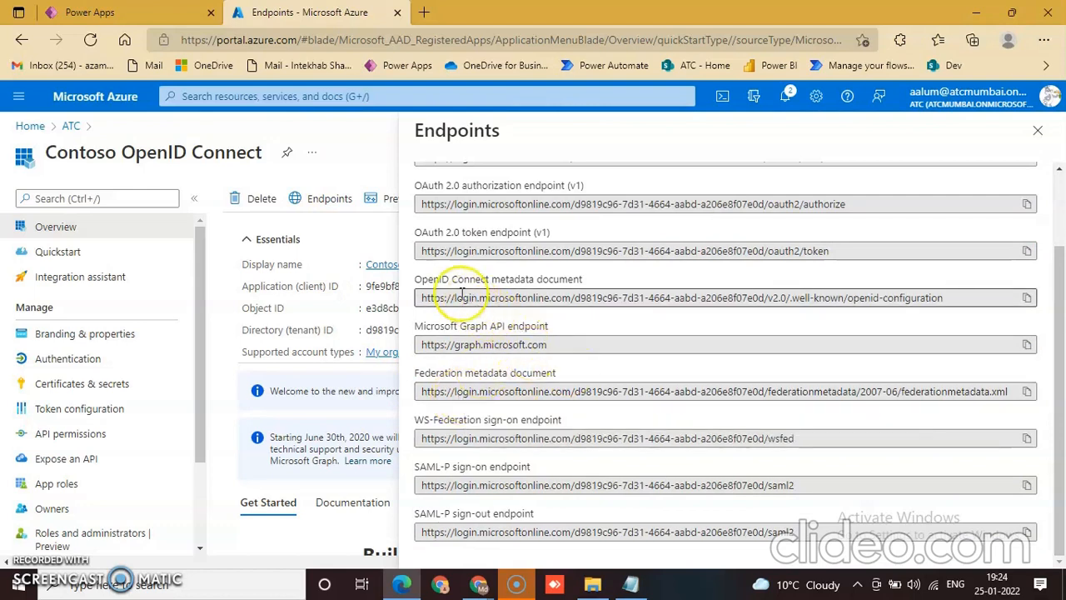
mouse_move(580, 276)
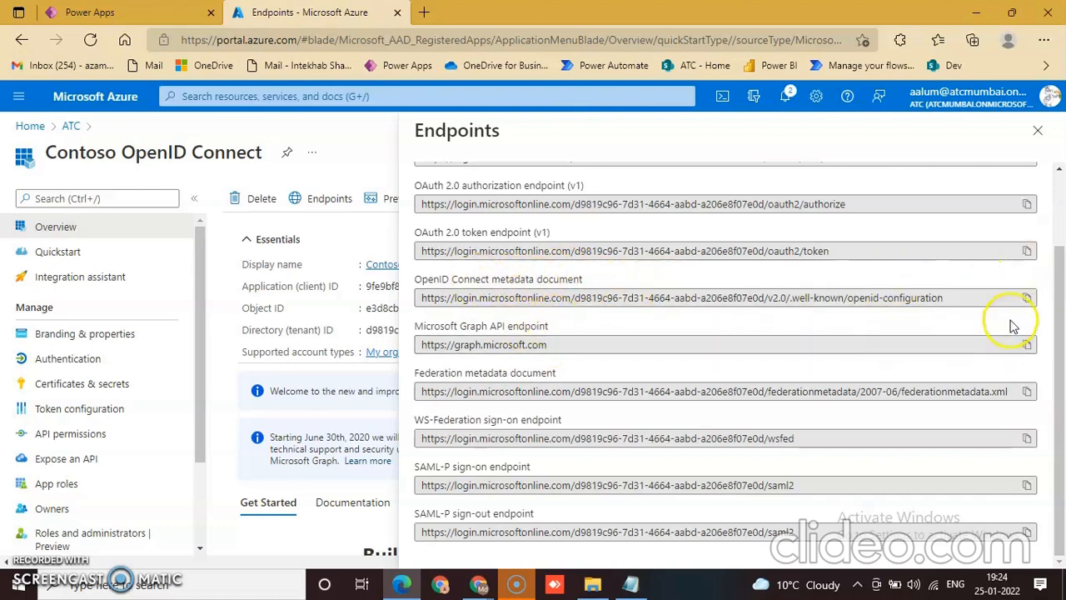
click(1026, 297)
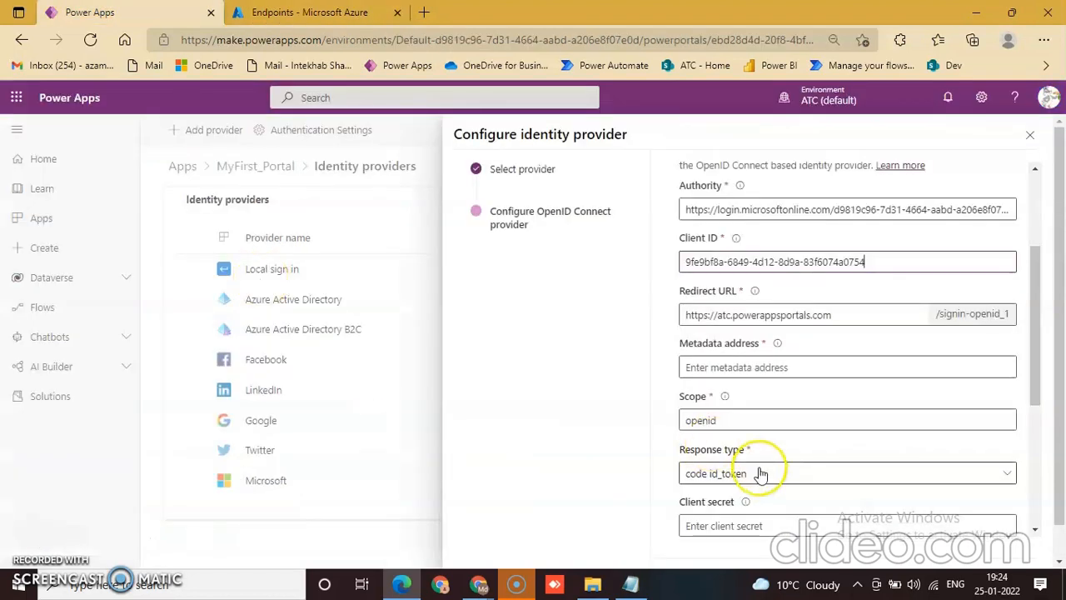
- Fill Metadata address with the login.microsoftonline.com v2.0 well-known URL and create the Contoso OpenID Connect provider
click(846, 367)
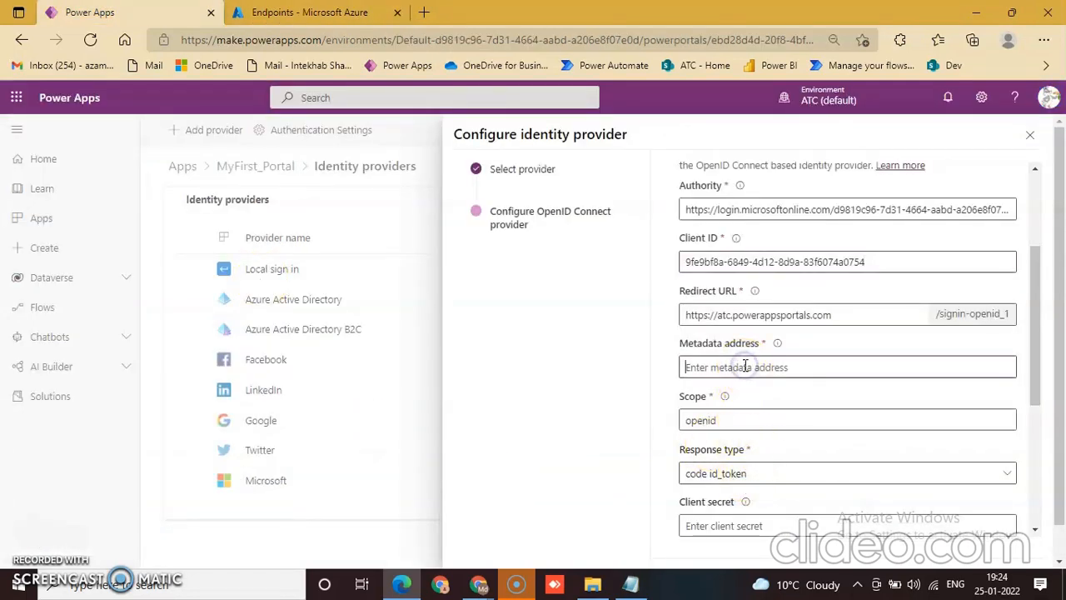
text(https://login.microsoftonline.com/d9819c96-7d31-4664-aabd-a206e8f07e0d/v2.0/.well-known/openid-configuration)
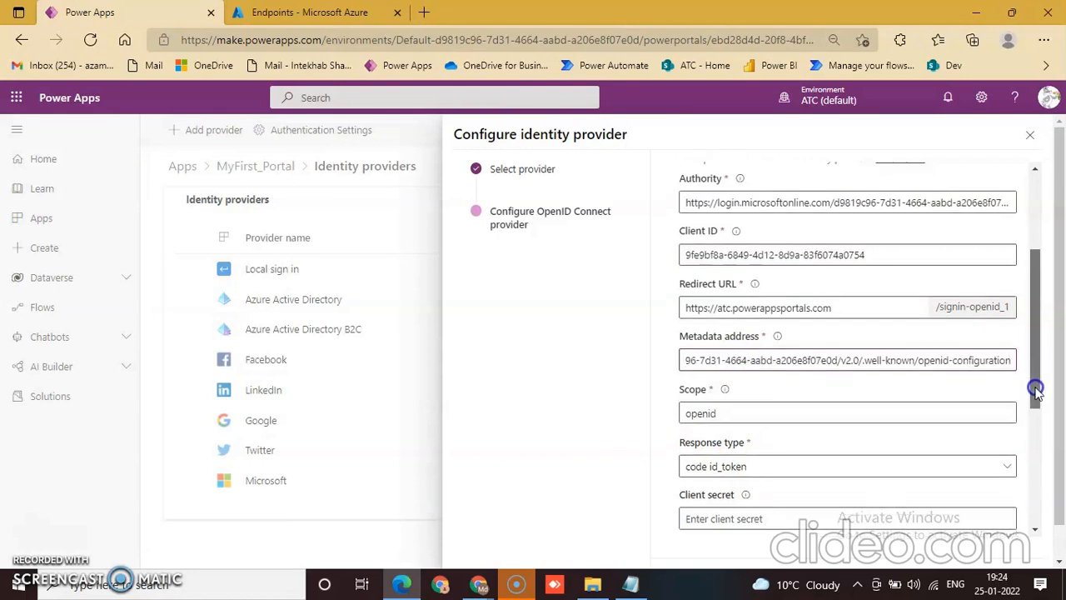
scroll(down, 3)
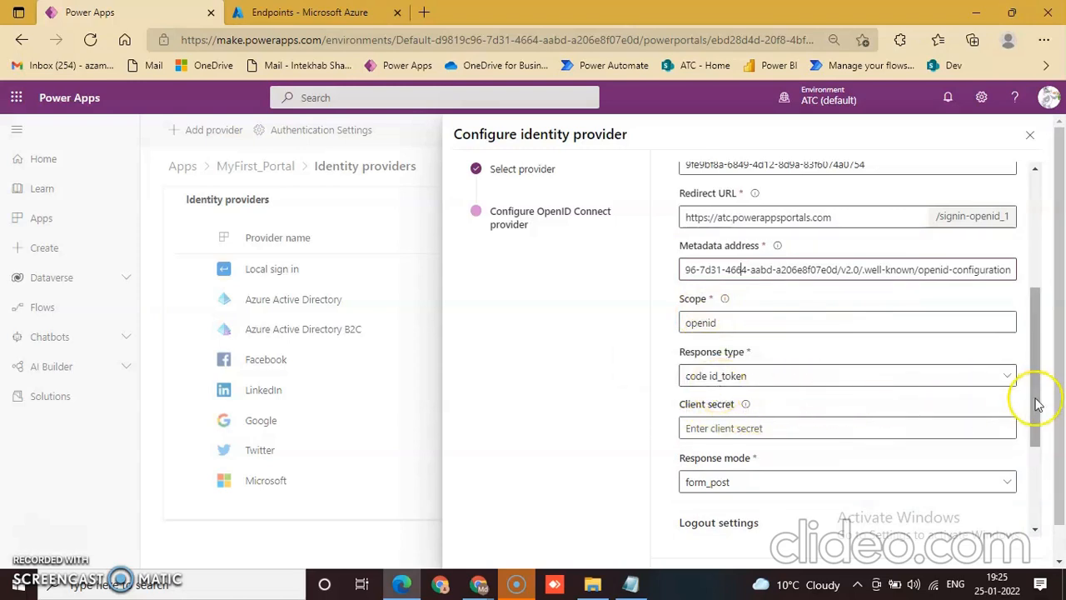
scroll(down, 3)
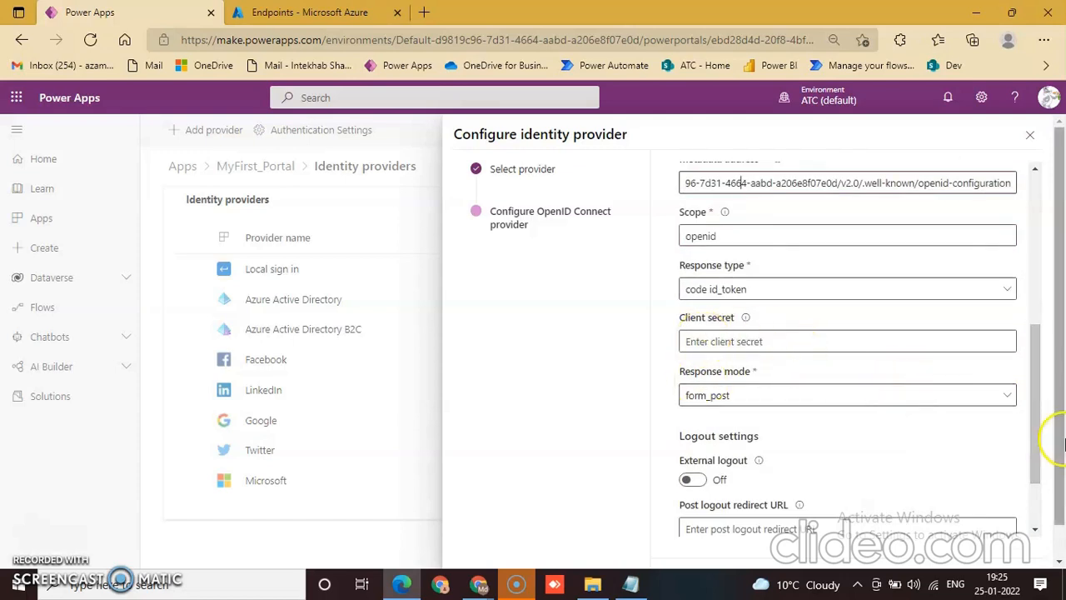
scroll(down, 3)
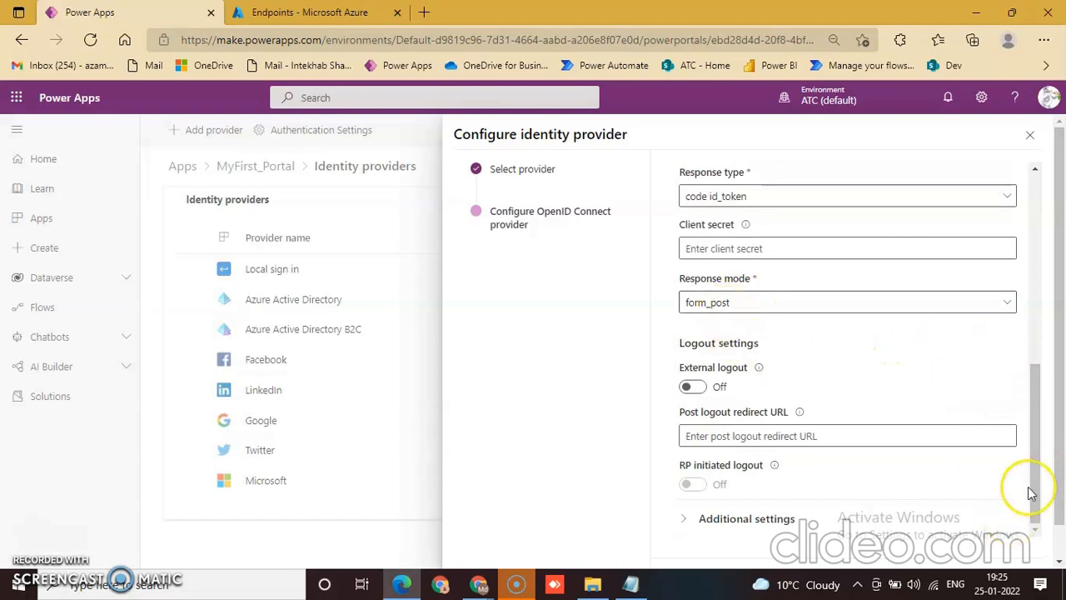
scroll(down, 3)
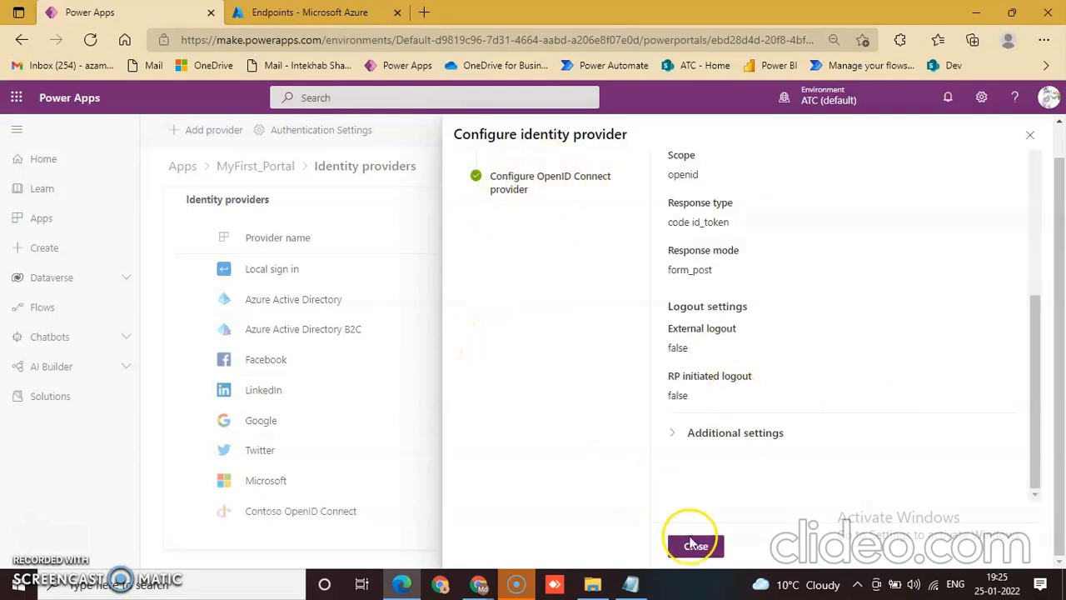
click(694, 547)
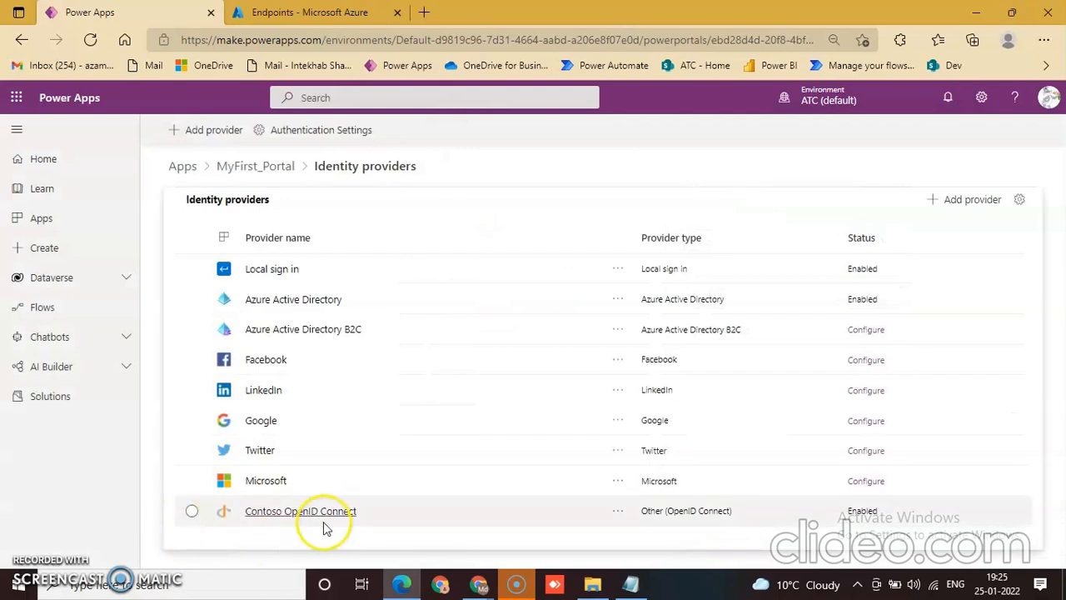